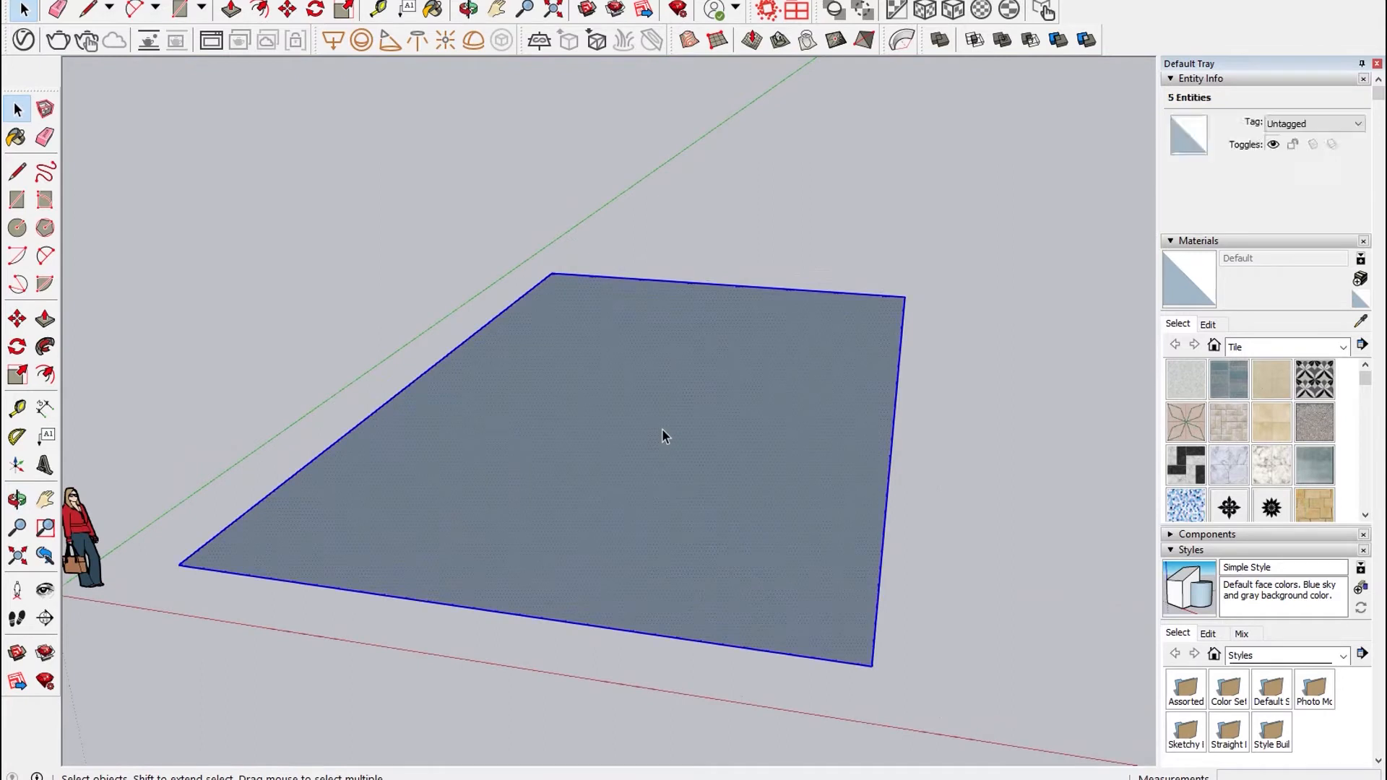
Turn the selected flat rectangular surface into a group via its context menu.
right_click(664, 435)
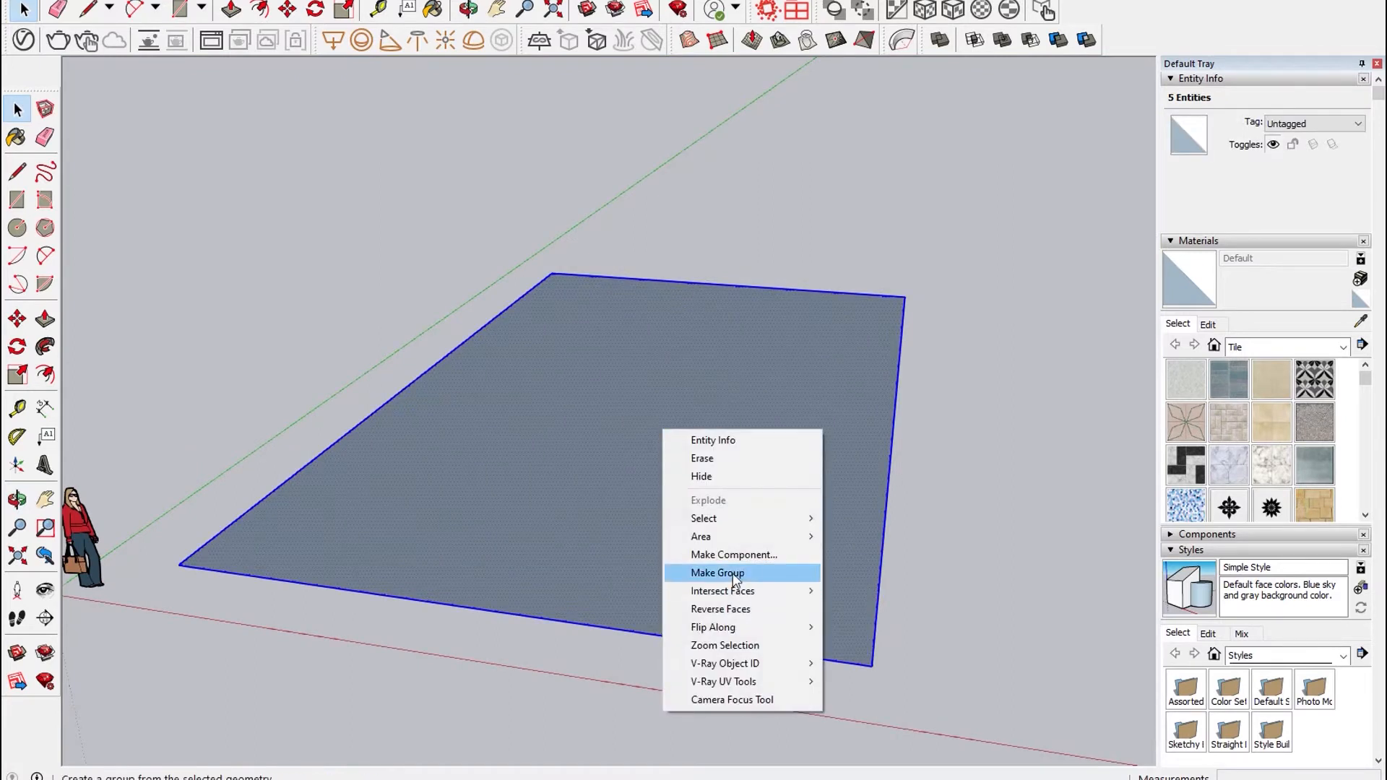
left_click(717, 572)
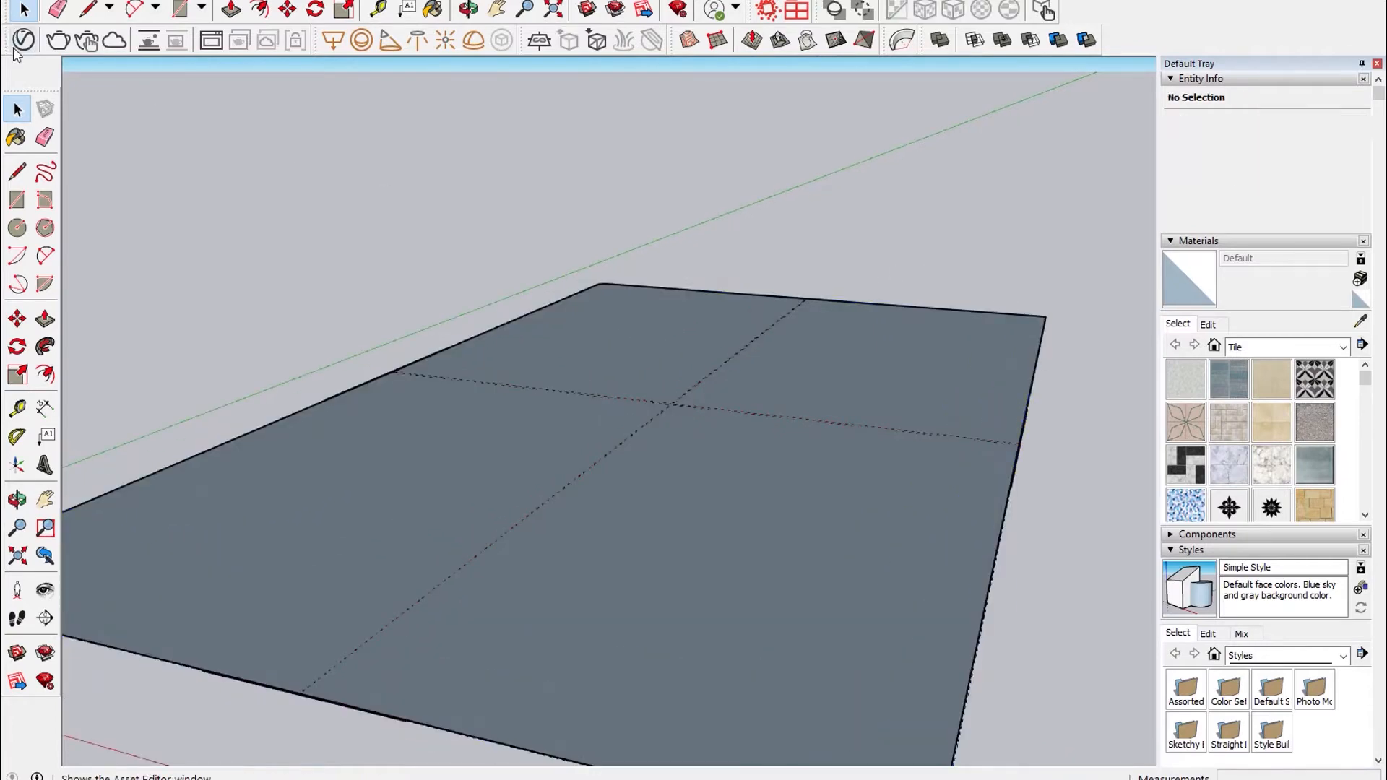
Render the grouped surface with V-Ray from the Asset Editor to check the fur.
left_click(23, 39)
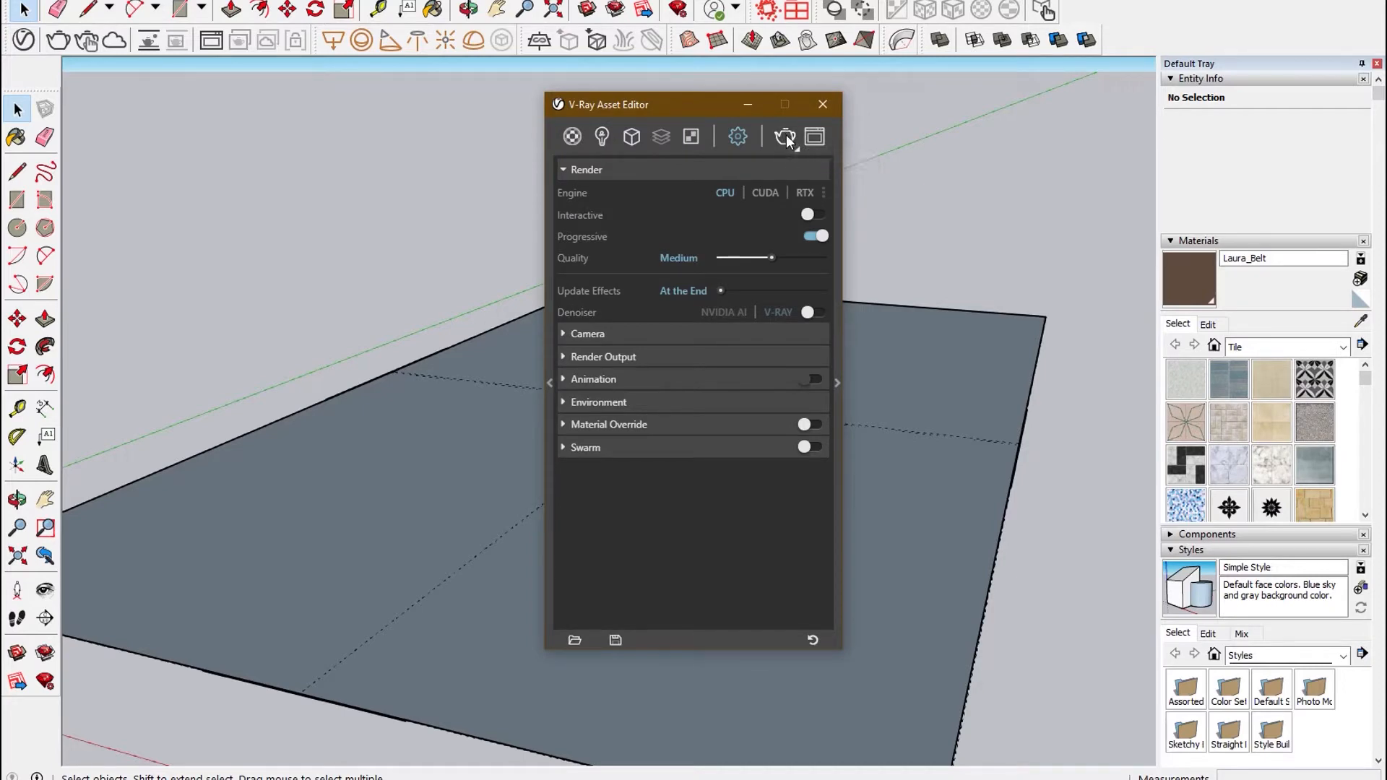
left_click(785, 136)
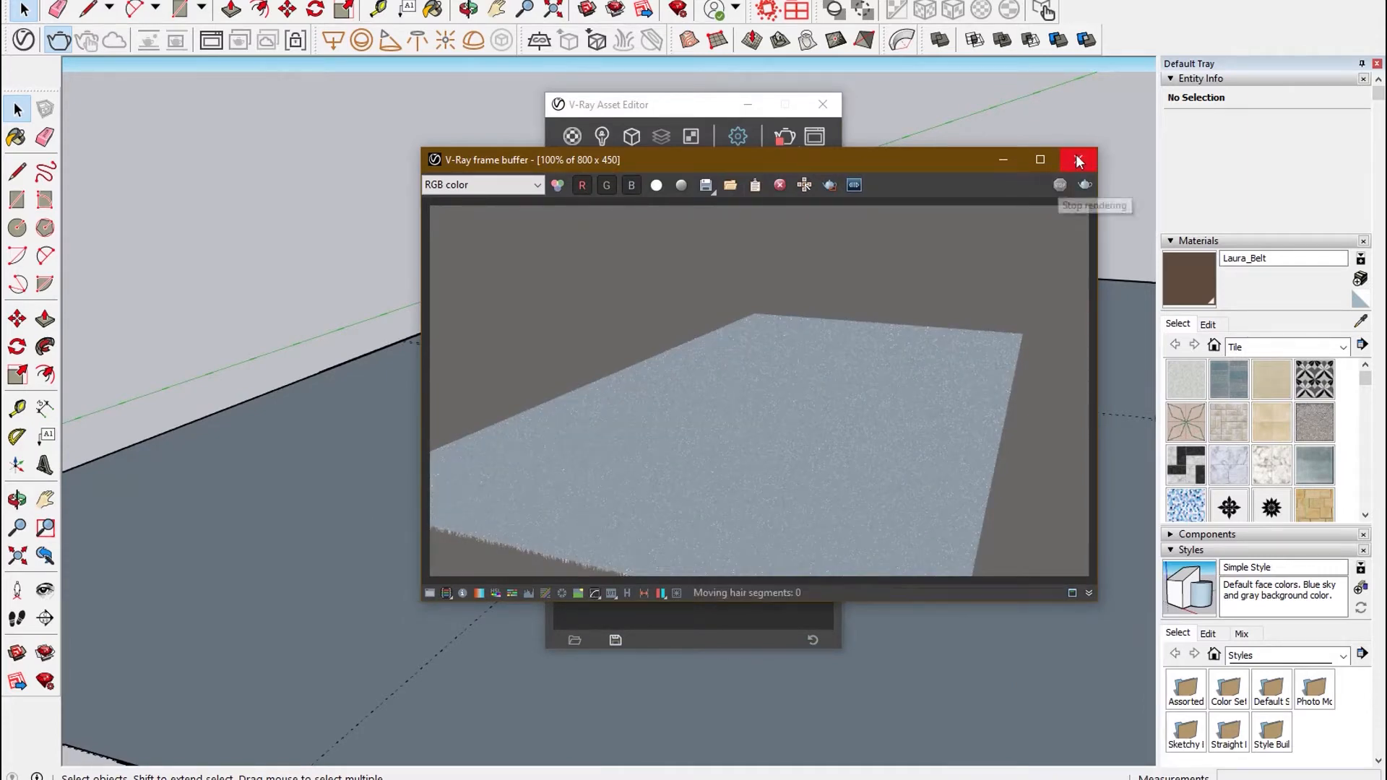
Flip the group along its red axis and re-render the surface.
left_click(1079, 160)
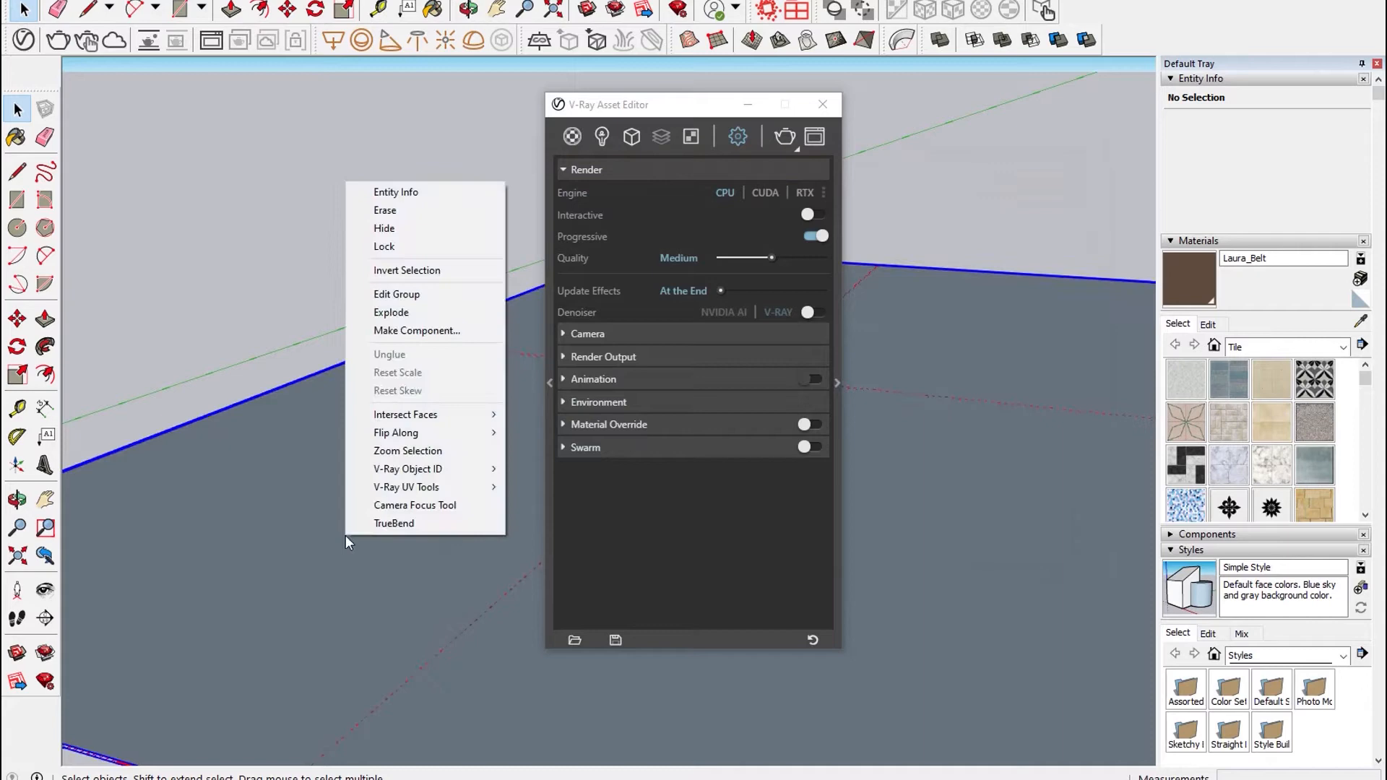
mouse_move(395, 432)
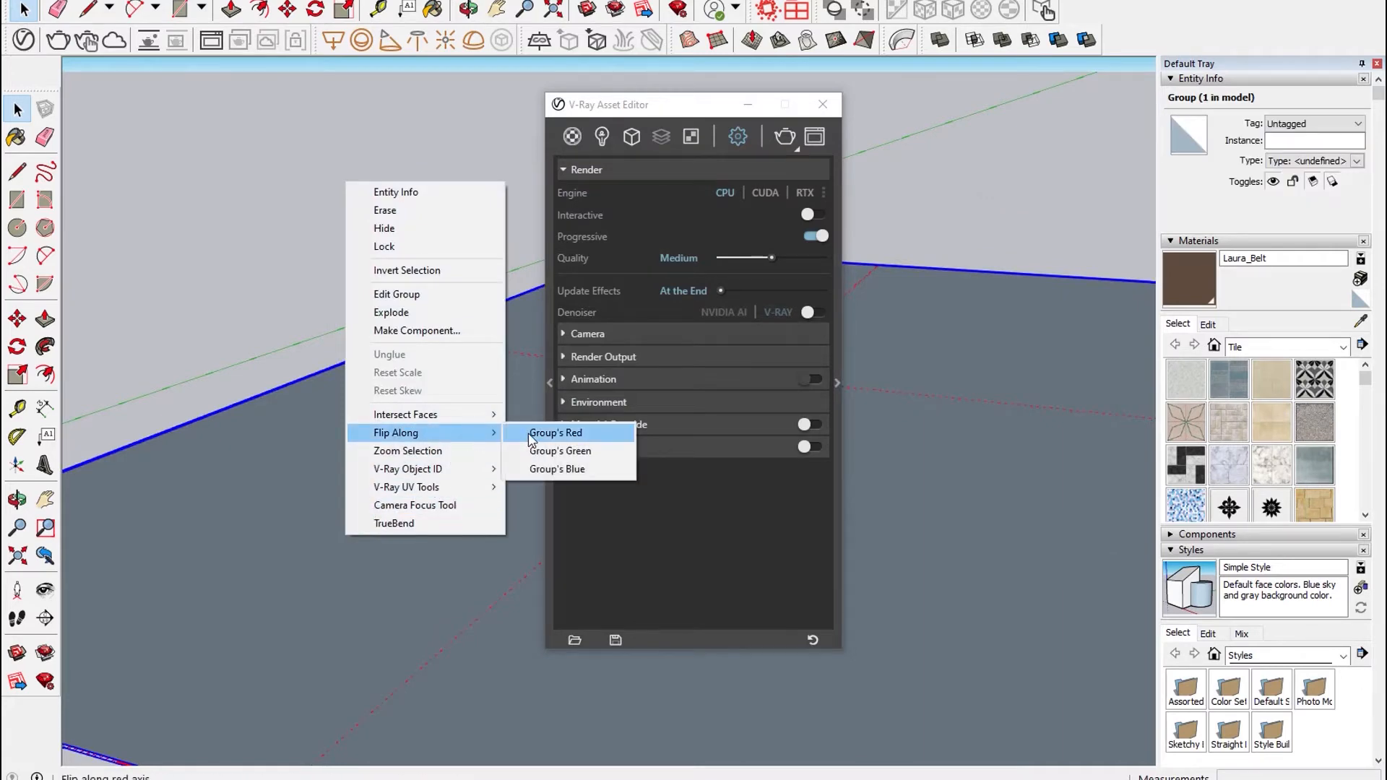
left_click(555, 432)
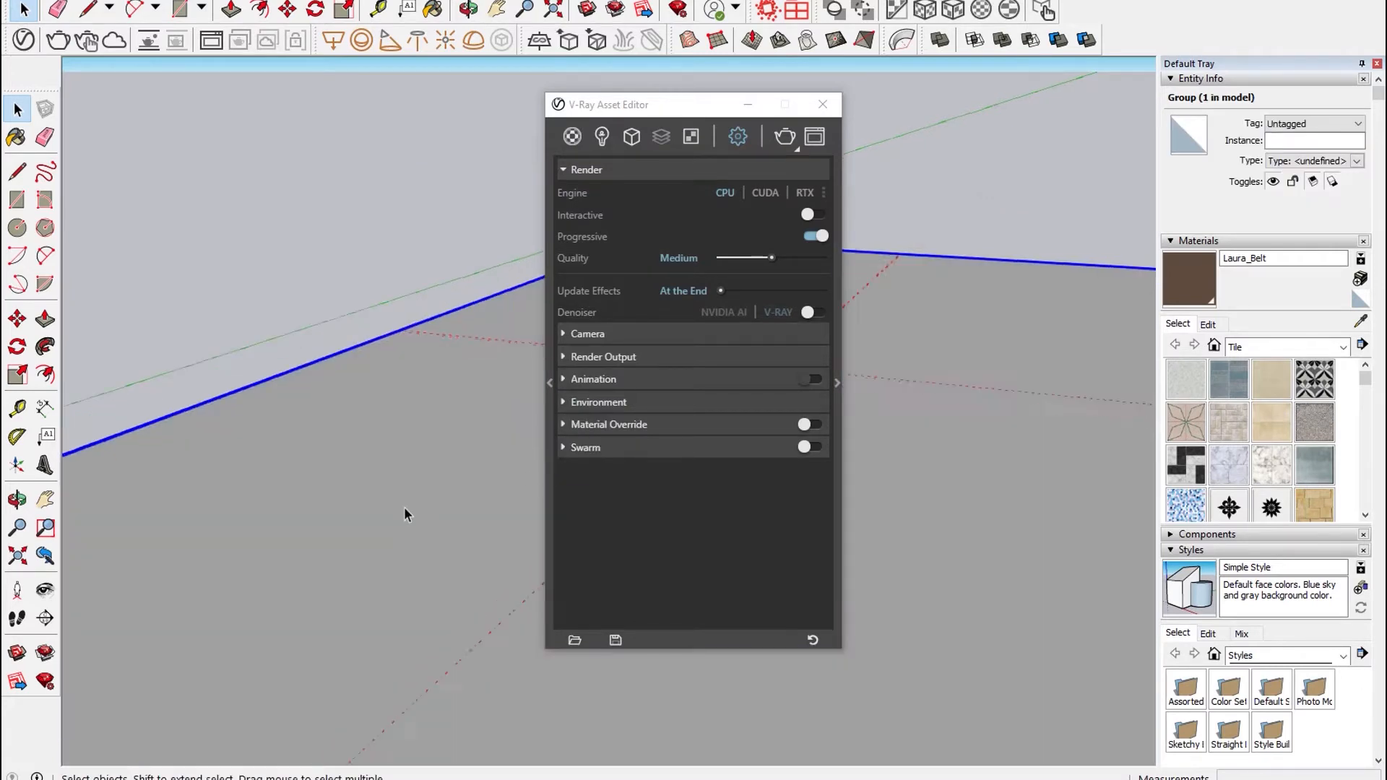
left_click(782, 135)
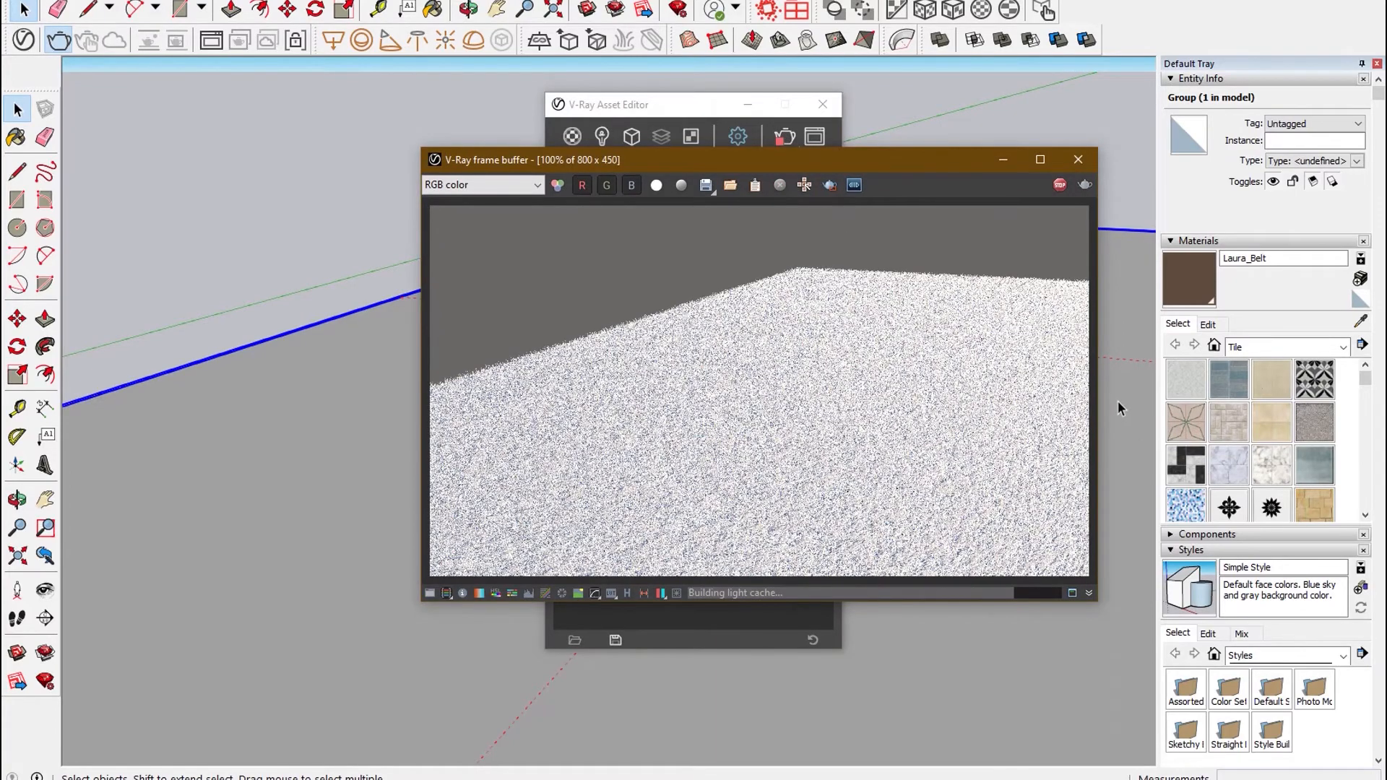
Stop the white fur carpet render and close the frame buffer.
left_click(1059, 185)
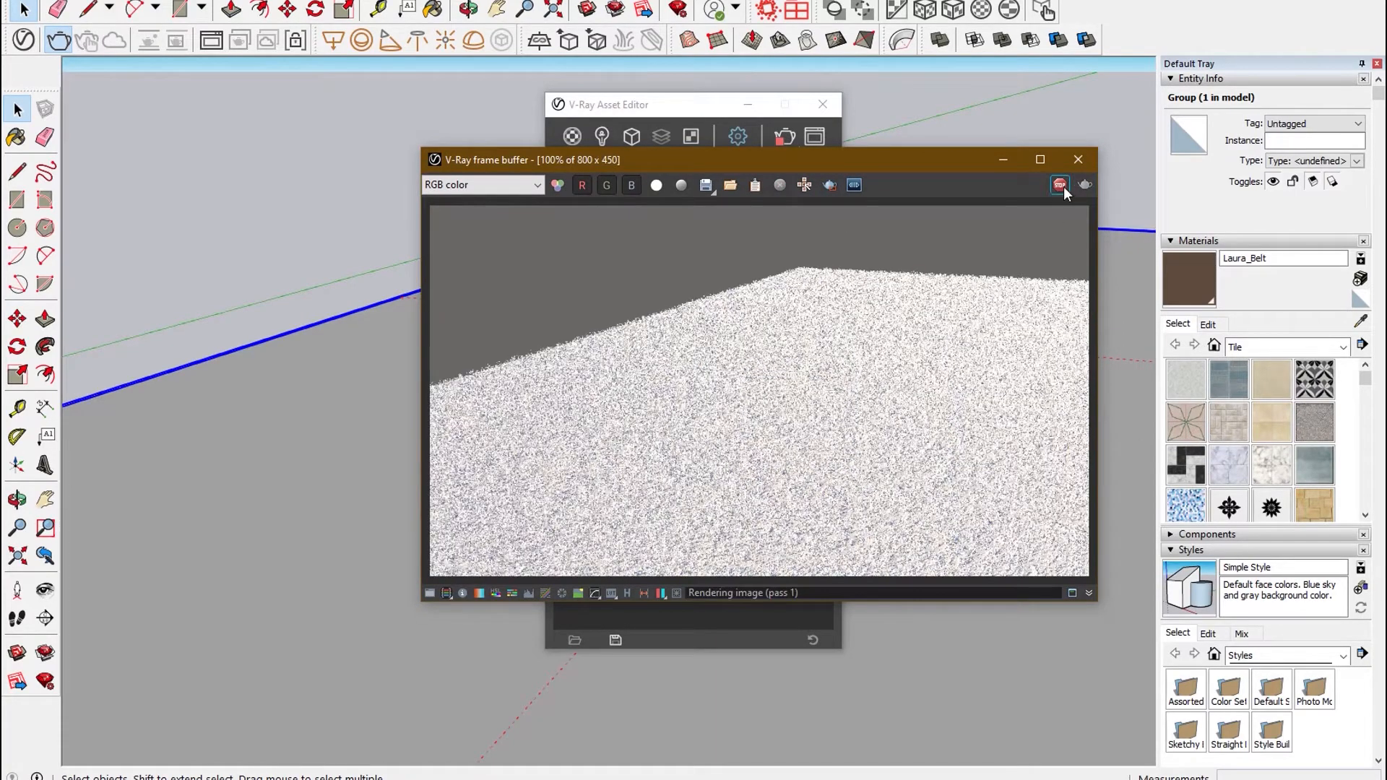
left_click(1059, 185)
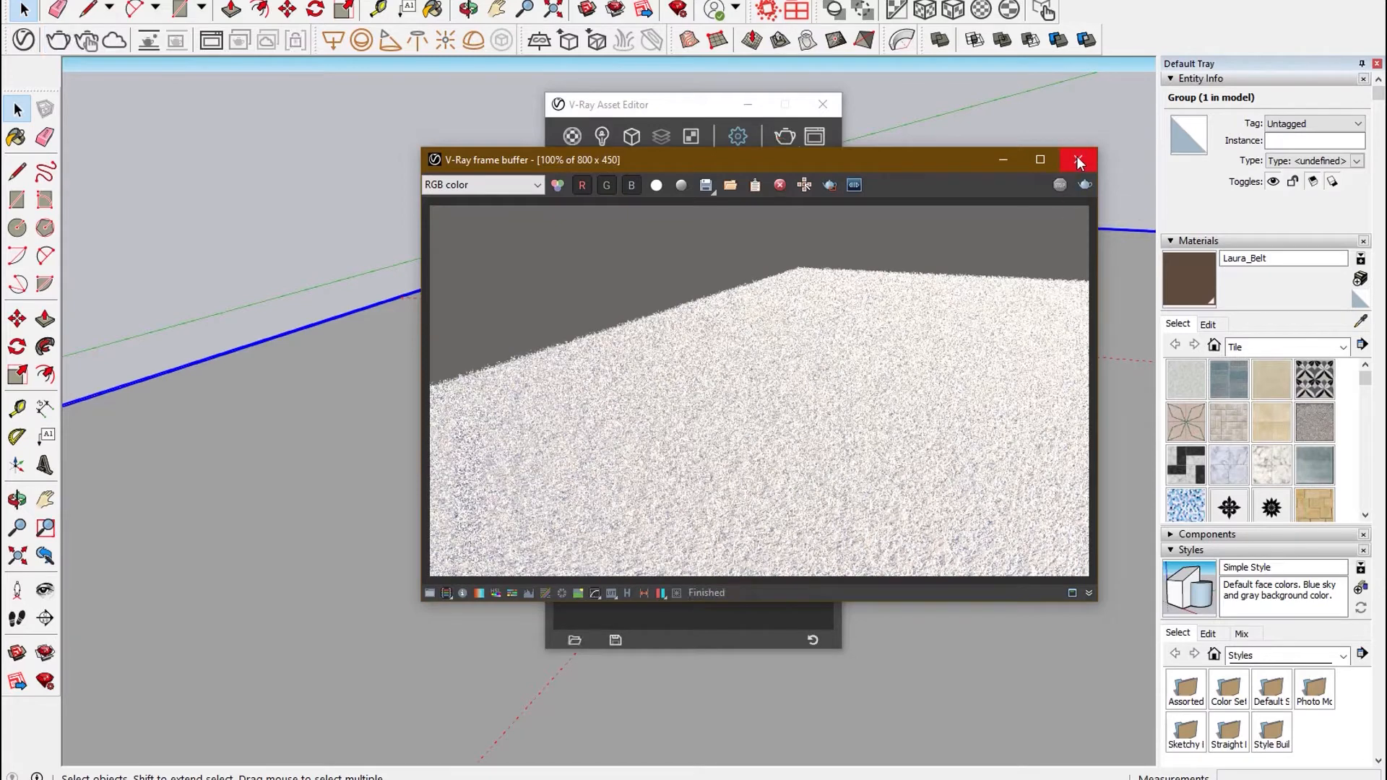
mouse_move(1077, 161)
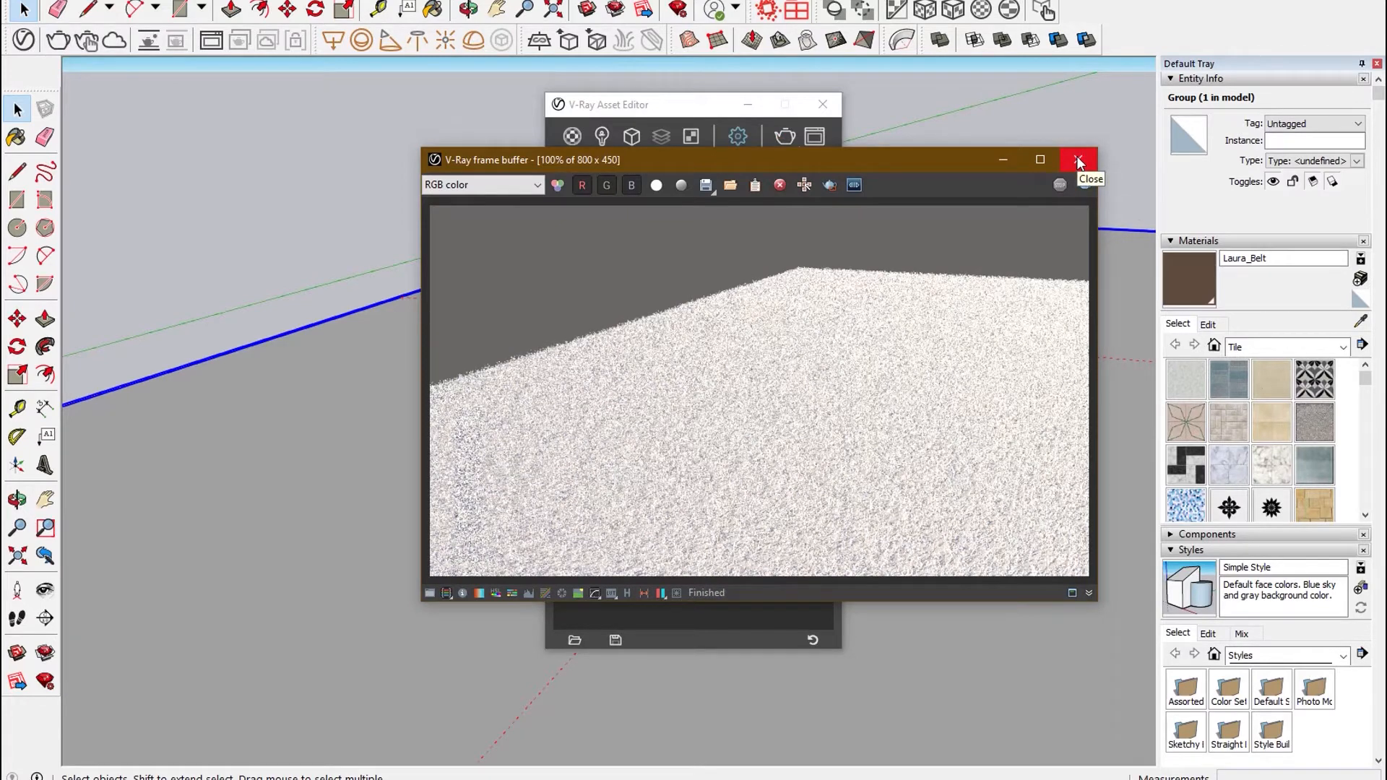
left_click(1077, 160)
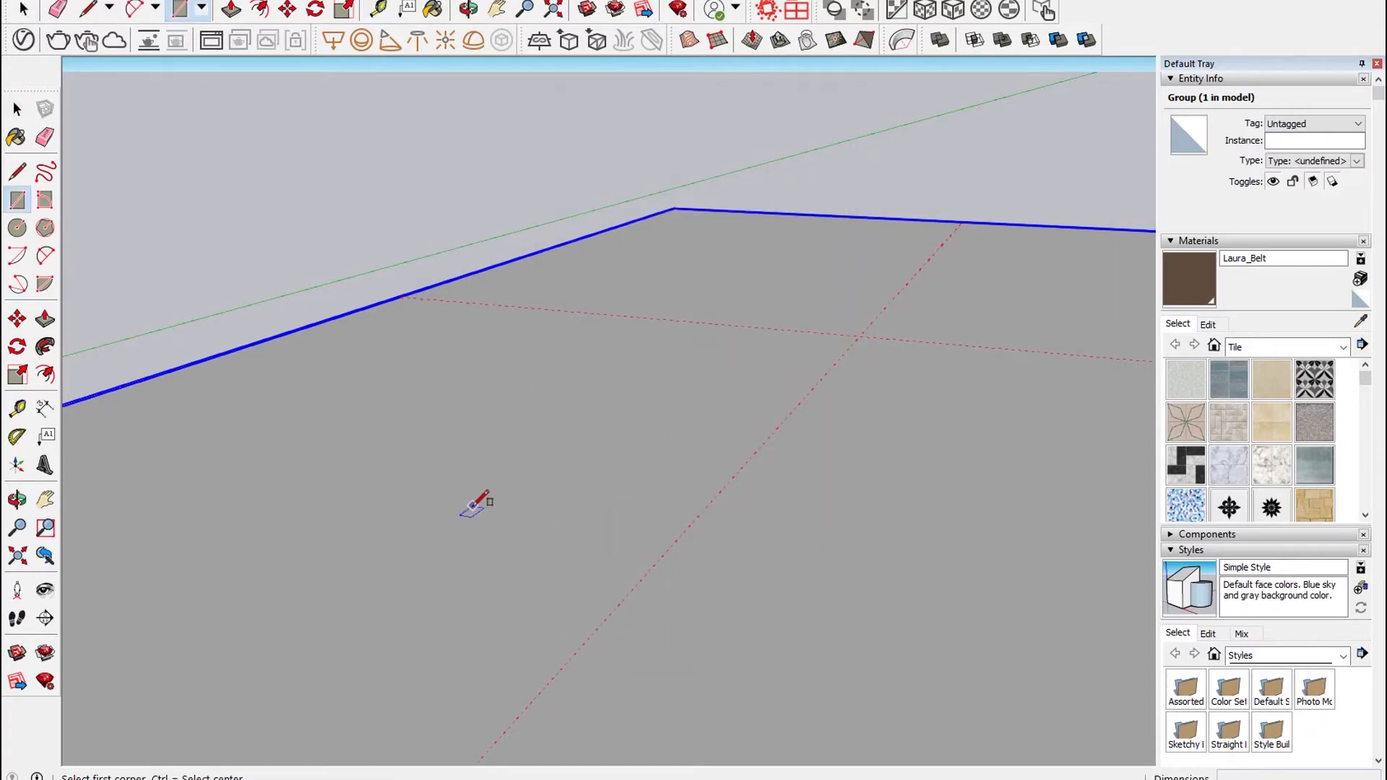
Draw a rectangular base on the surface for the white box.
left_click_drag(472, 505, 743, 445)
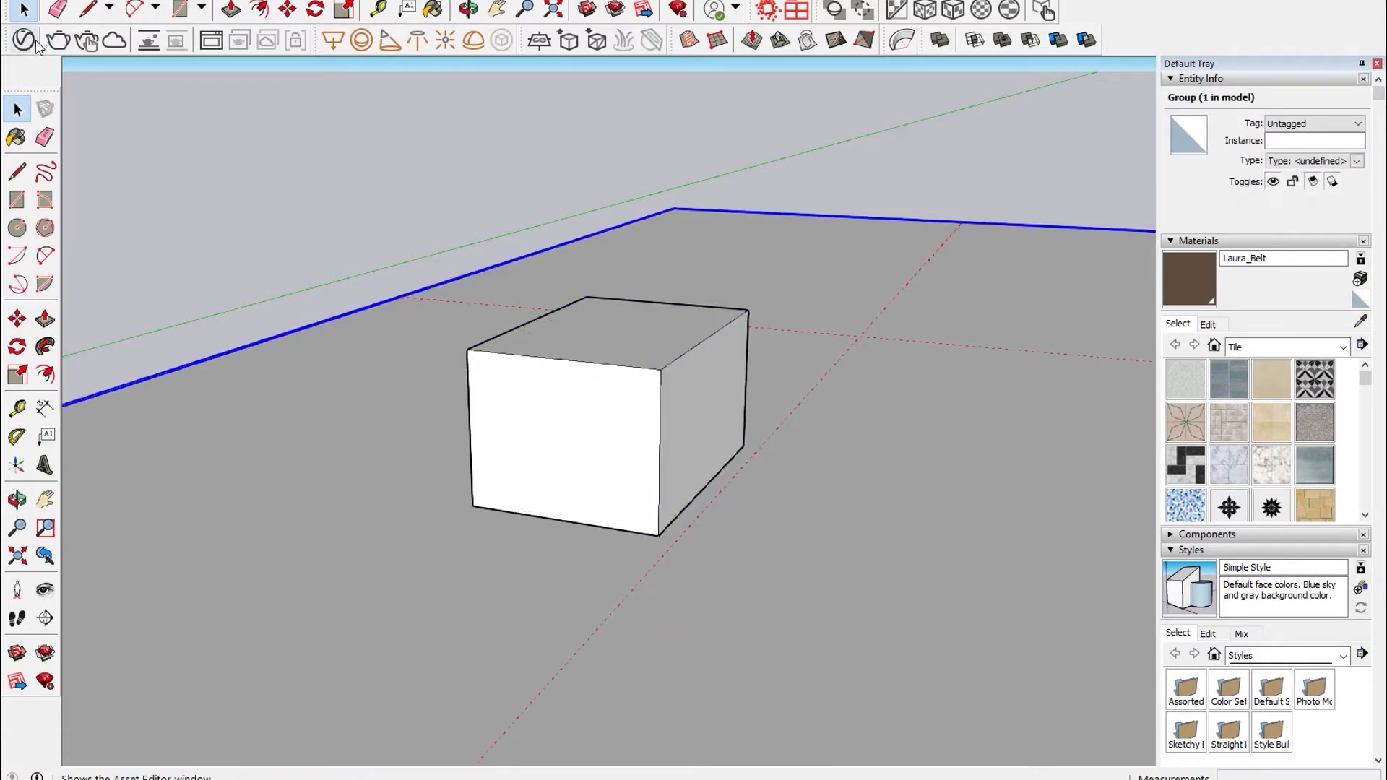
Raise the Fur geometry's count to 5.8 and strand length to 10 in the Asset Editor.
left_click(22, 40)
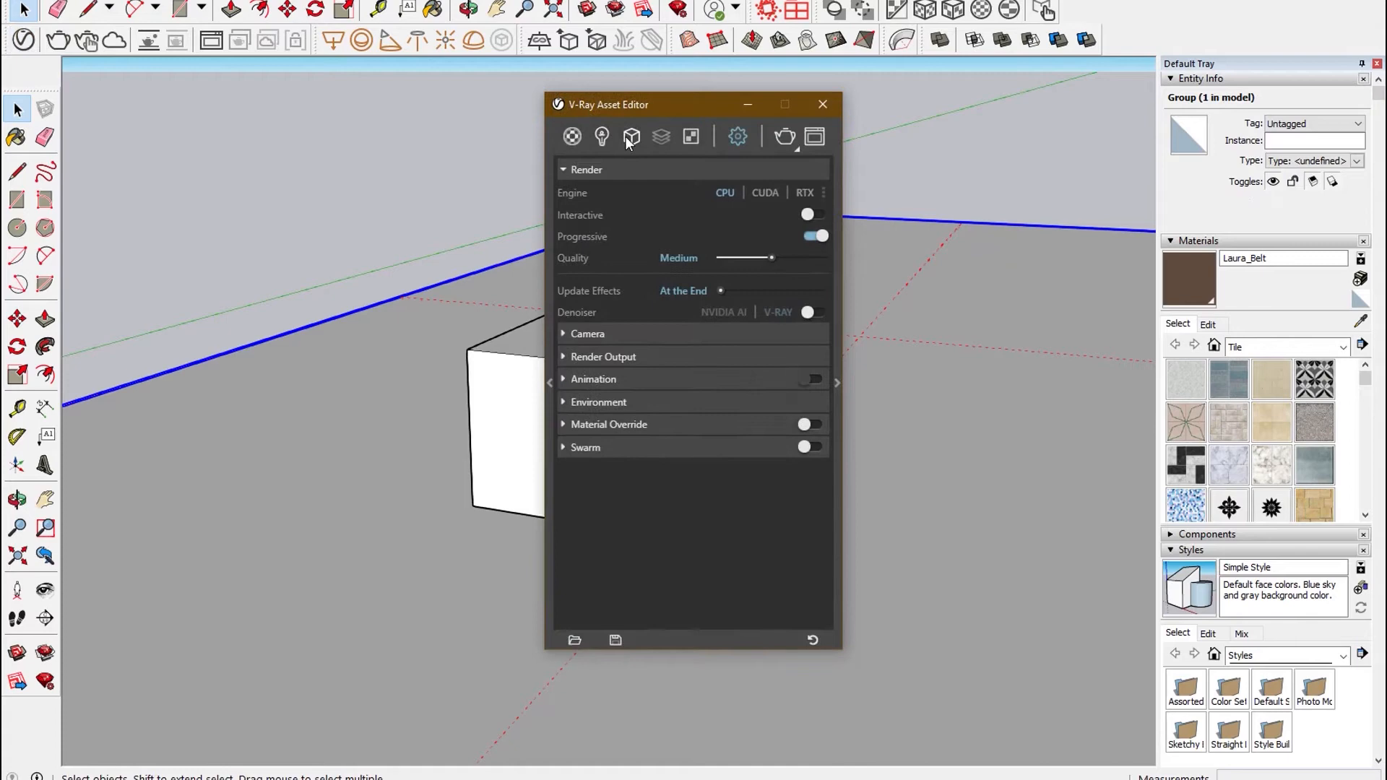
left_click(631, 135)
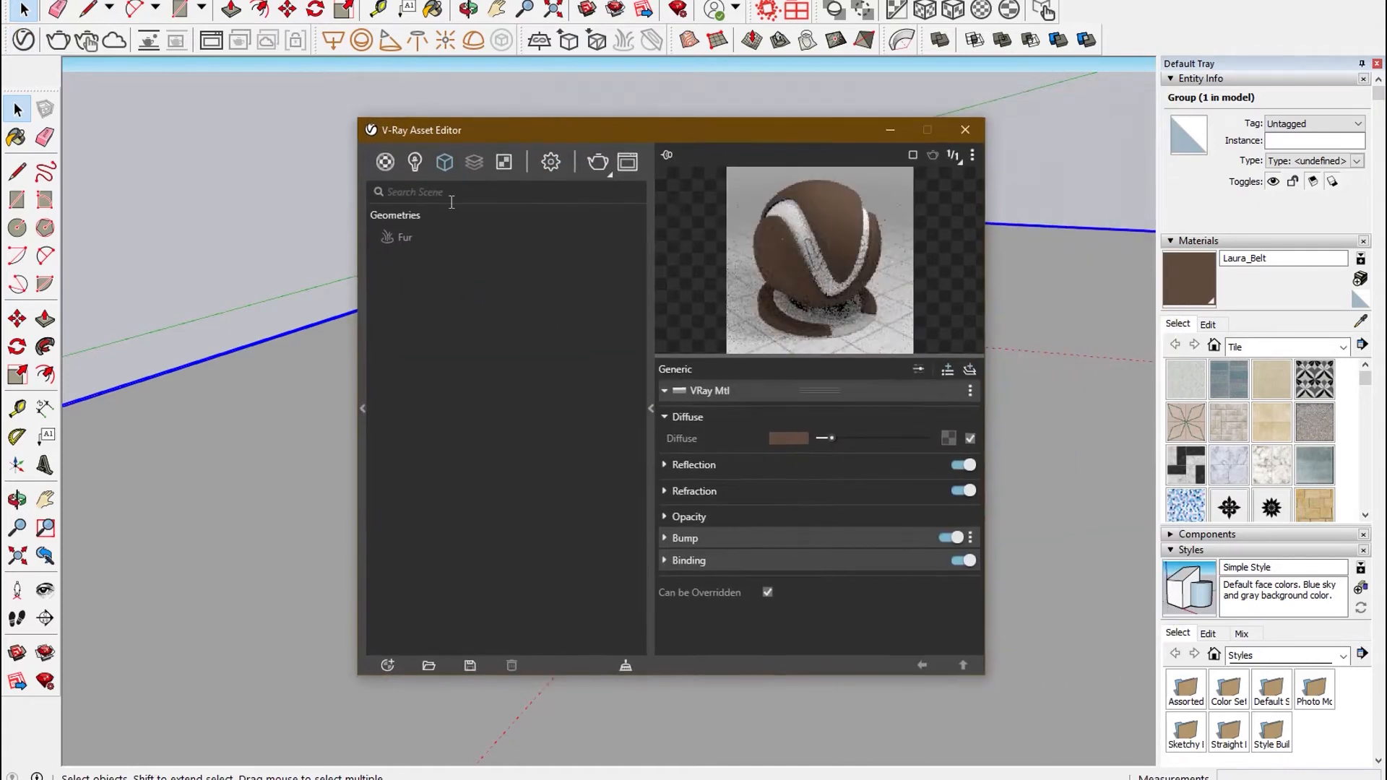
left_click(405, 236)
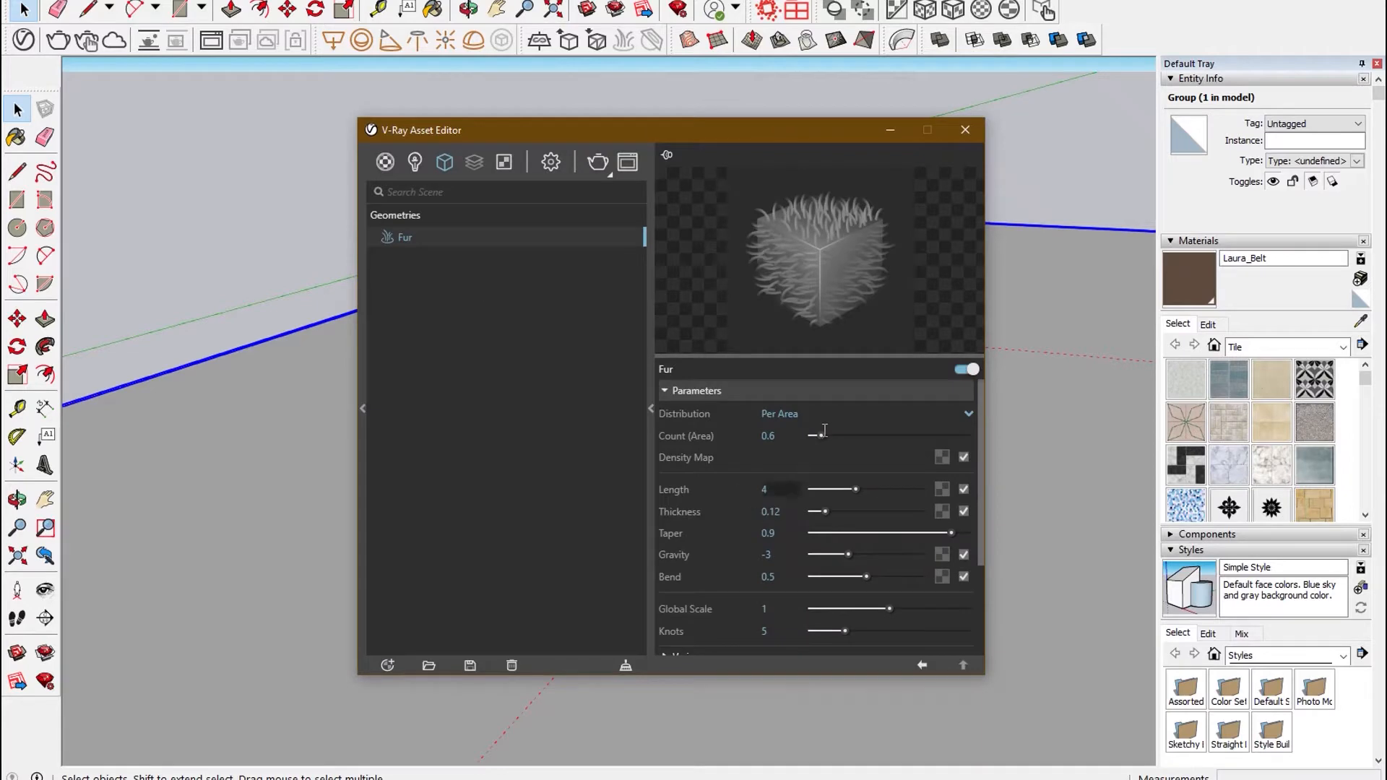
left_click_drag(810, 435, 828, 435)
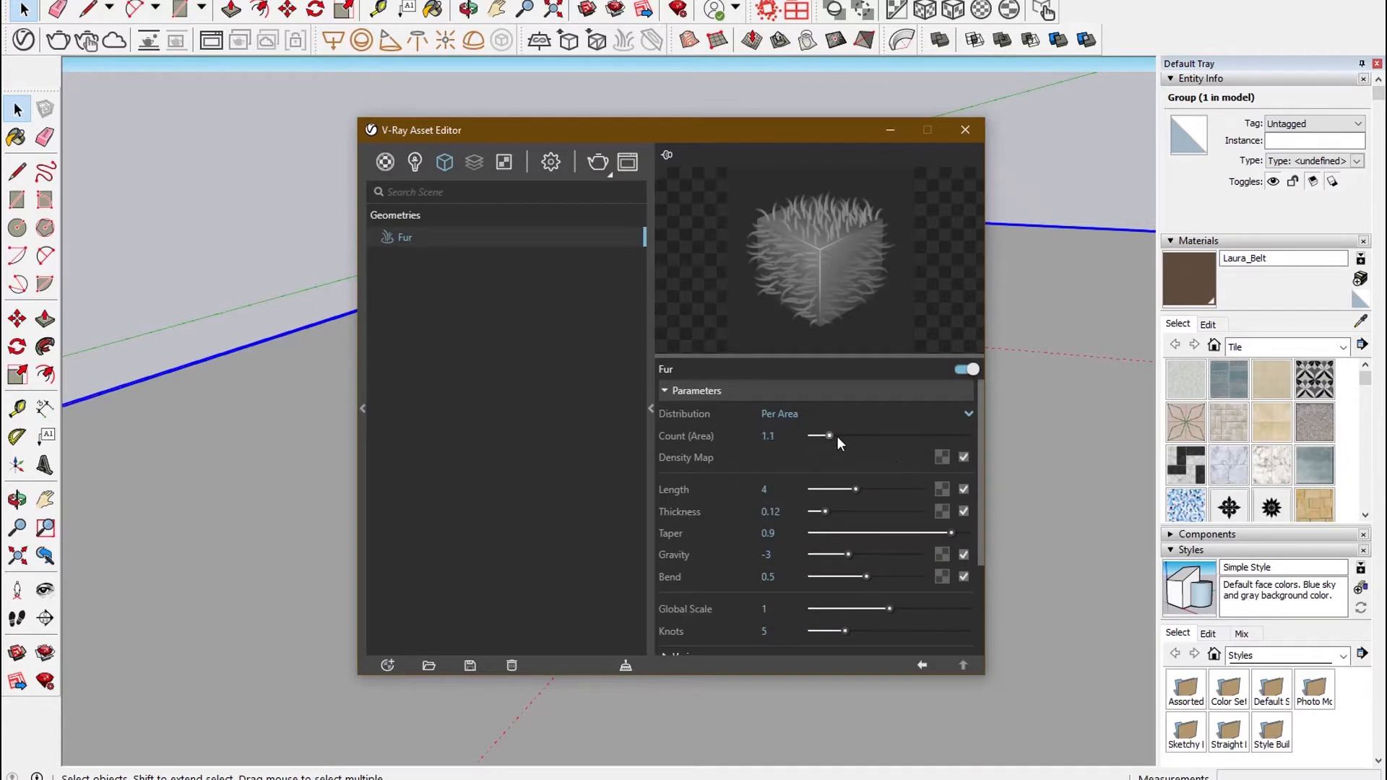
left_click_drag(827, 435, 903, 435)
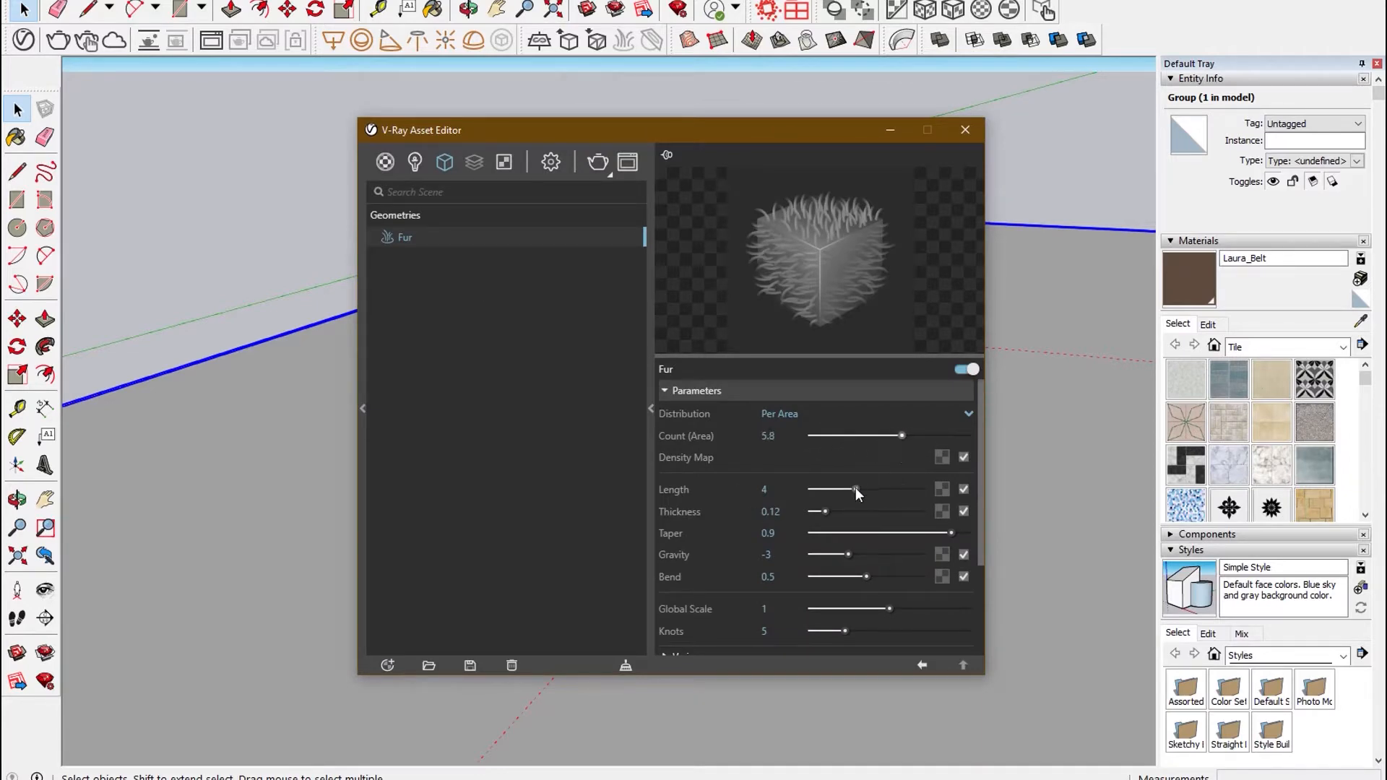
left_click_drag(851, 489, 918, 489)
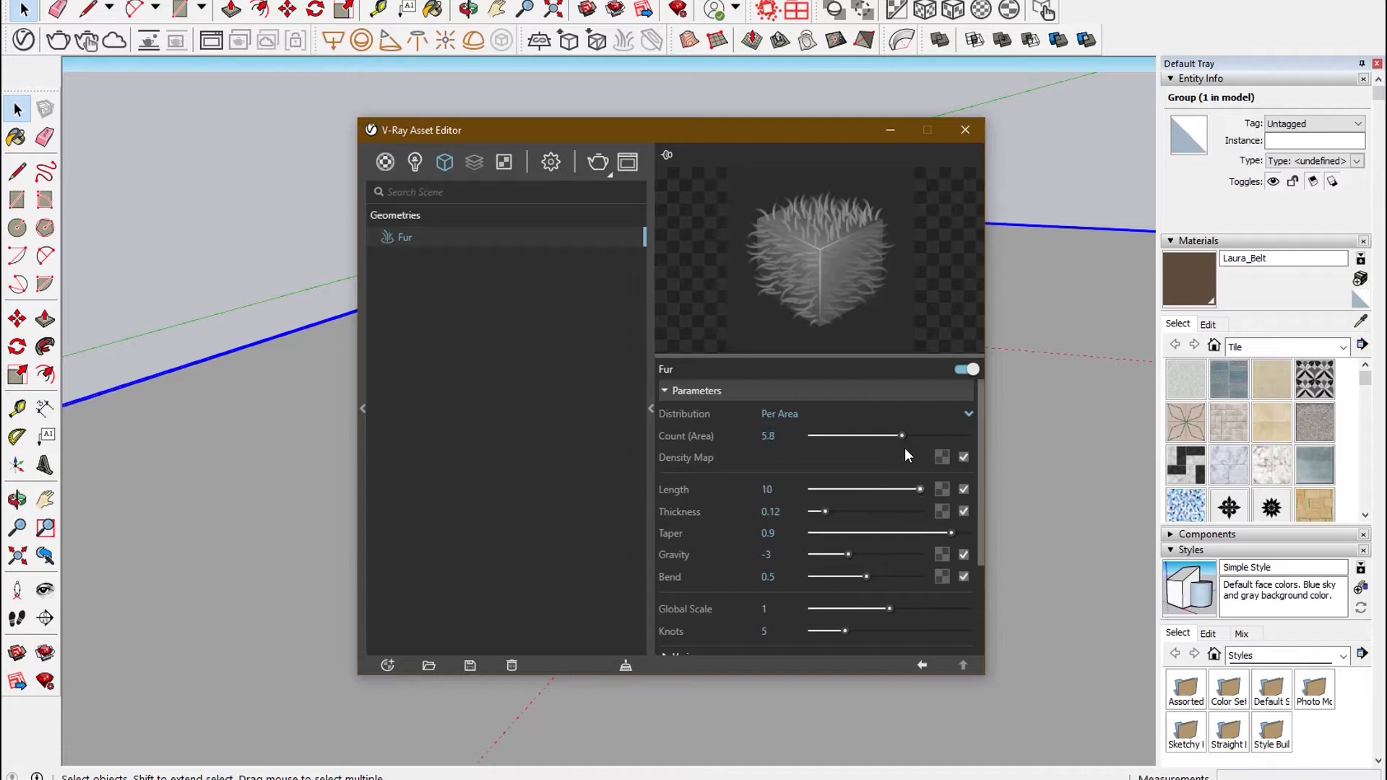
left_click_drag(902, 434, 906, 434)
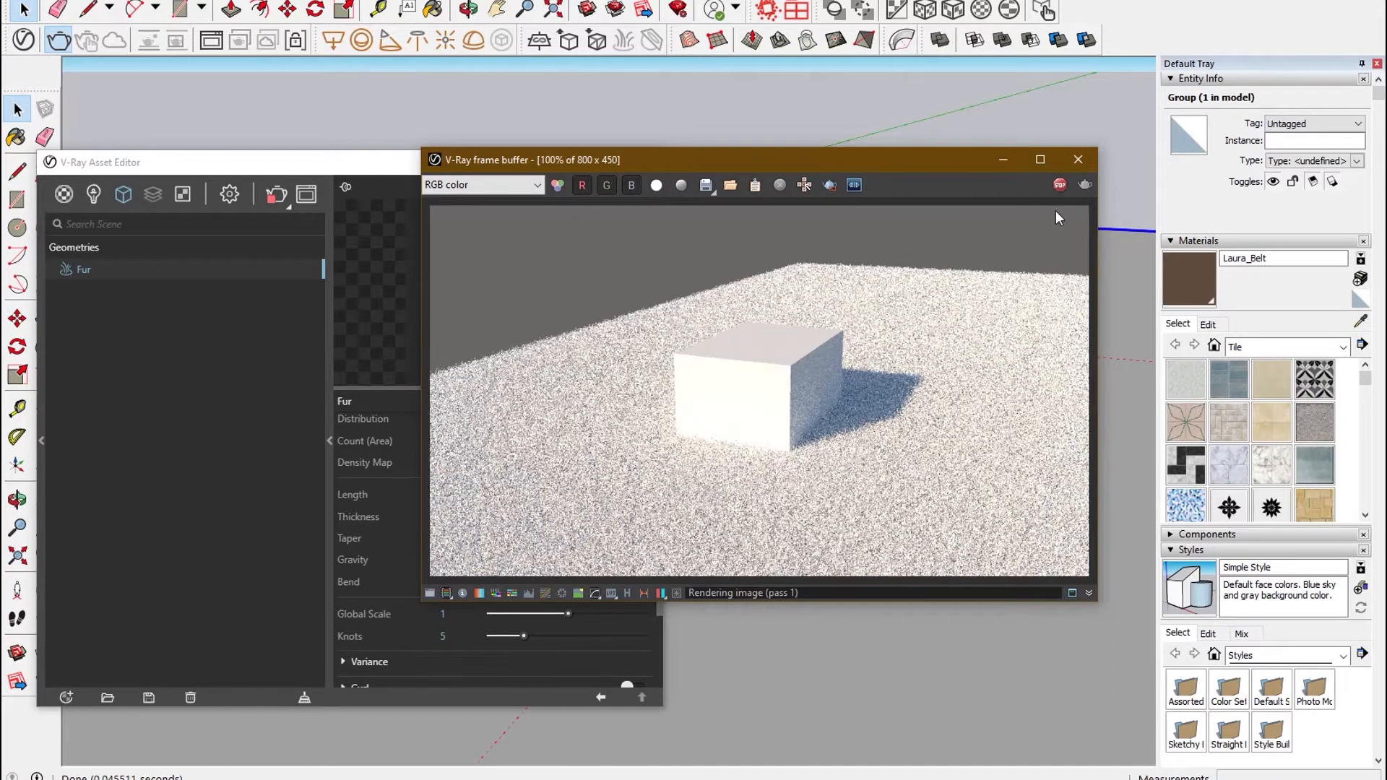
mouse_move(1060, 185)
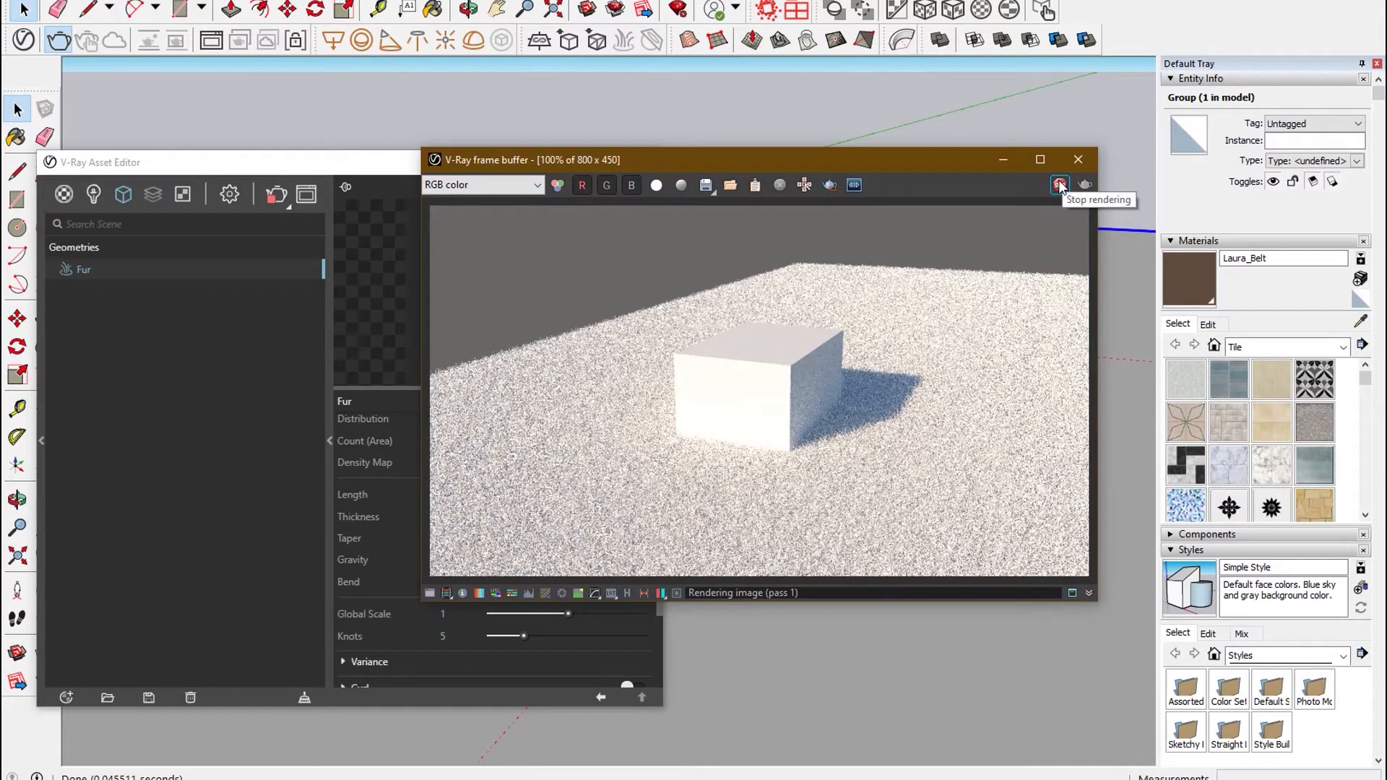
Stop the white fur test render around the box and close the frame buffer.
left_click(1059, 185)
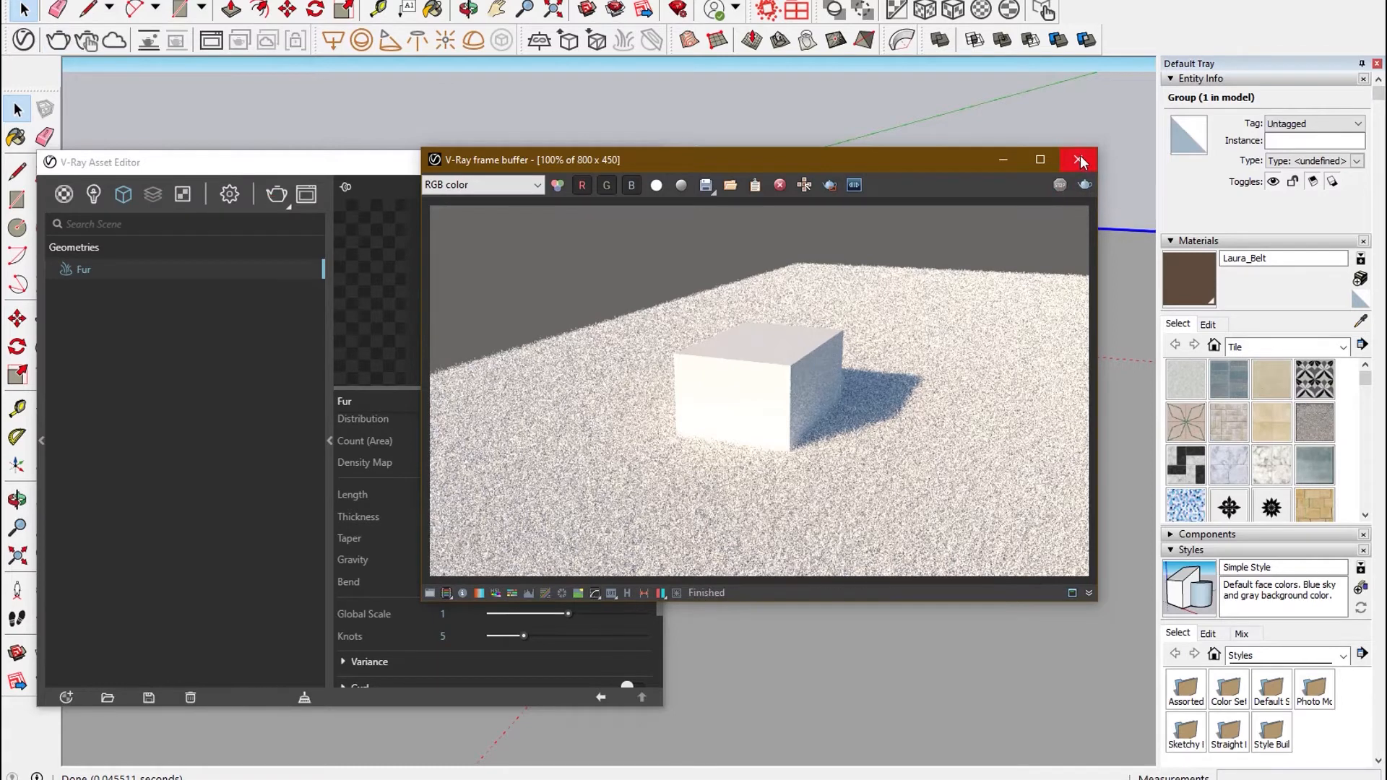
left_click(1079, 161)
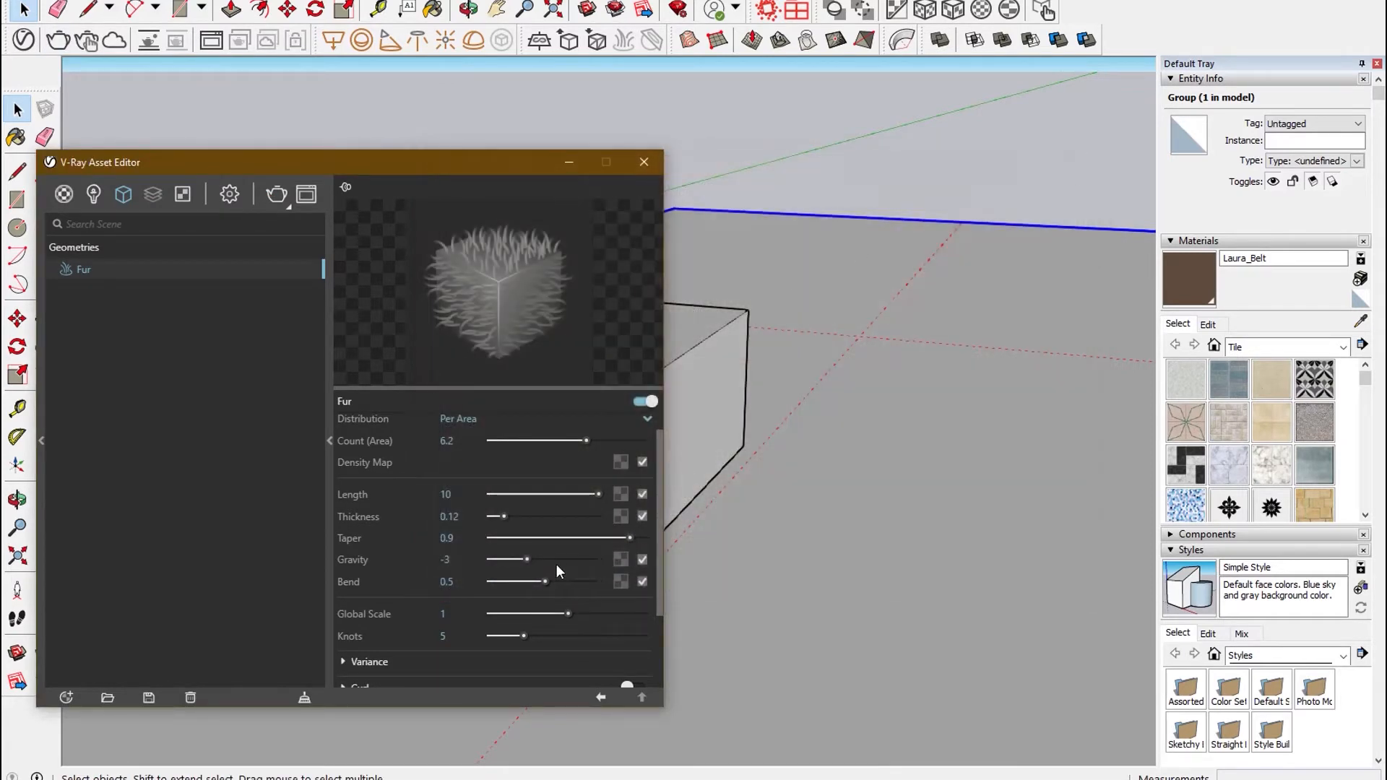
Set fur count 7.7, length 20 and thickness 0.3, then start a render.
scroll("down", 3)
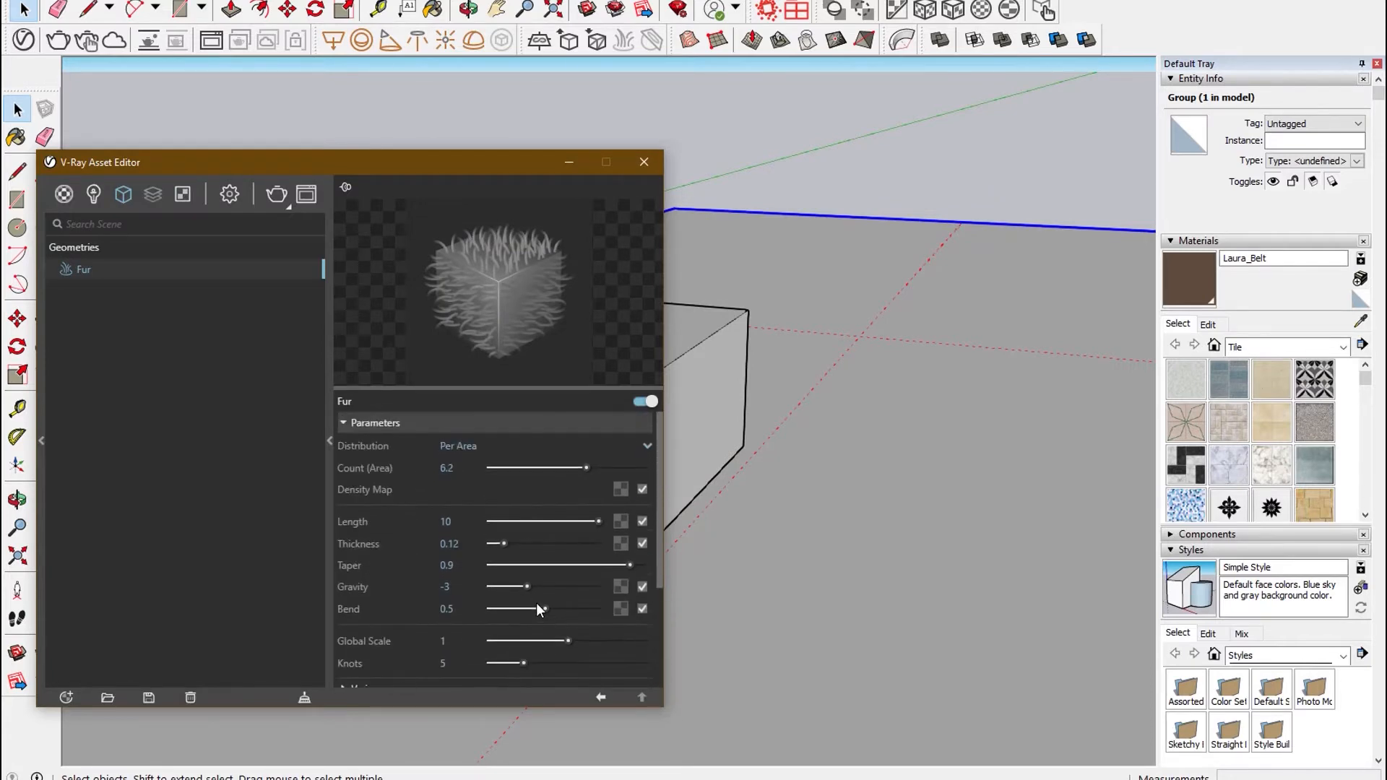
left_click_drag(588, 467, 608, 468)
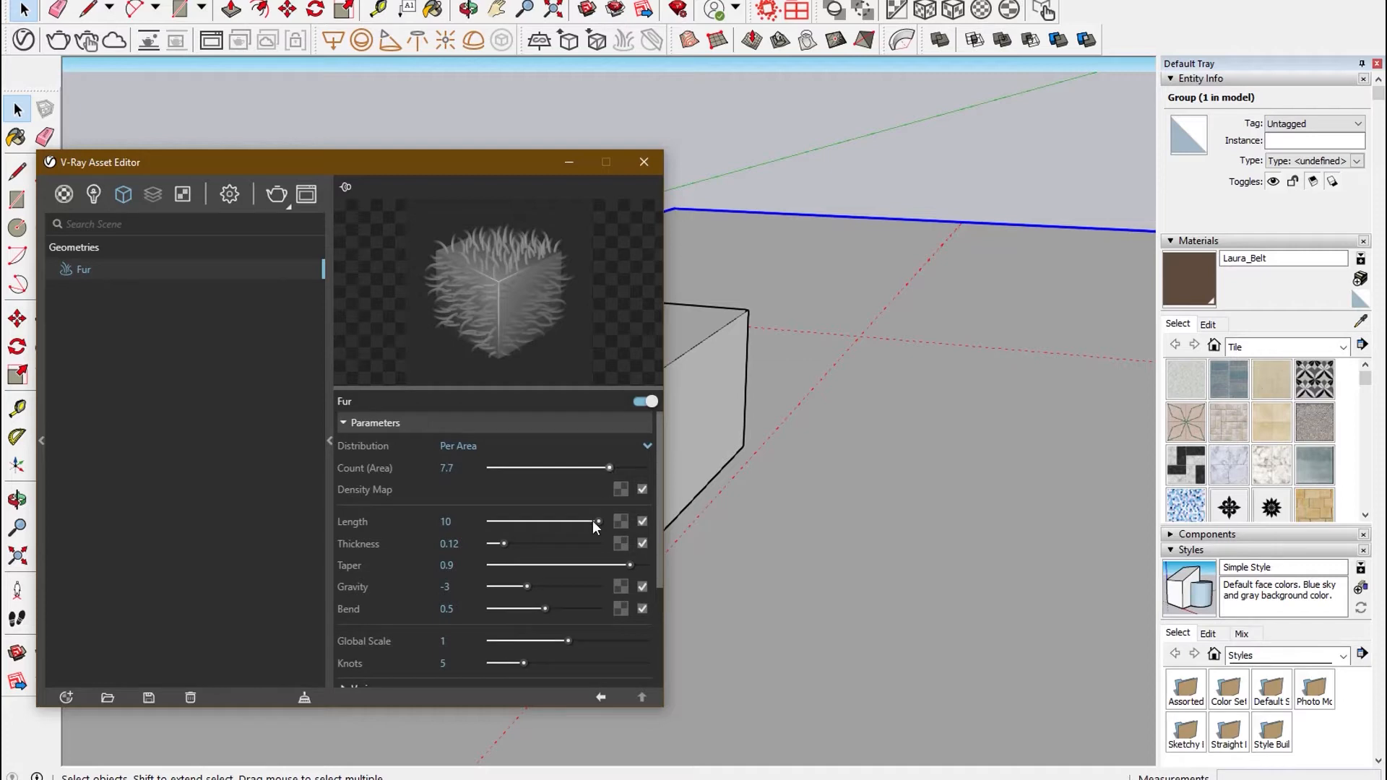
left_click(453, 521)
type("20")
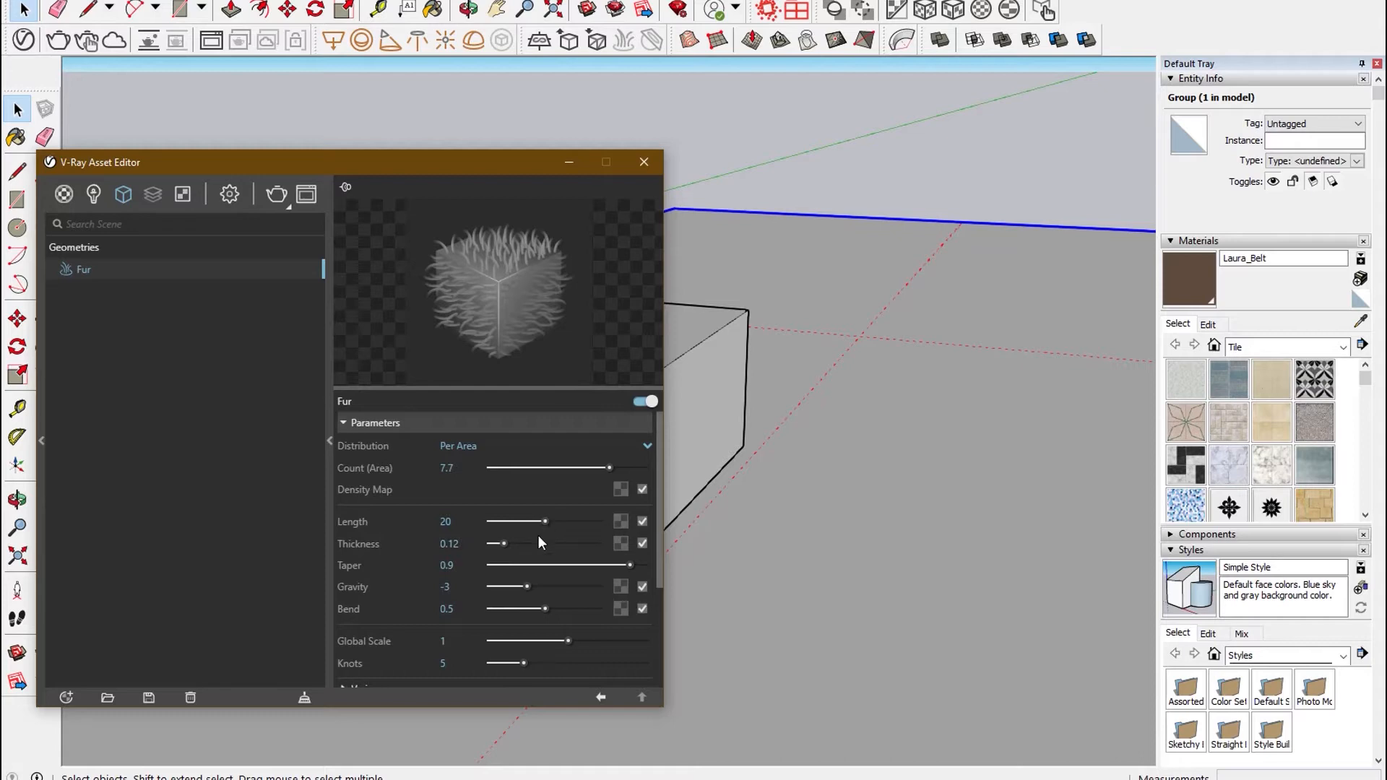
left_click_drag(497, 543, 520, 544)
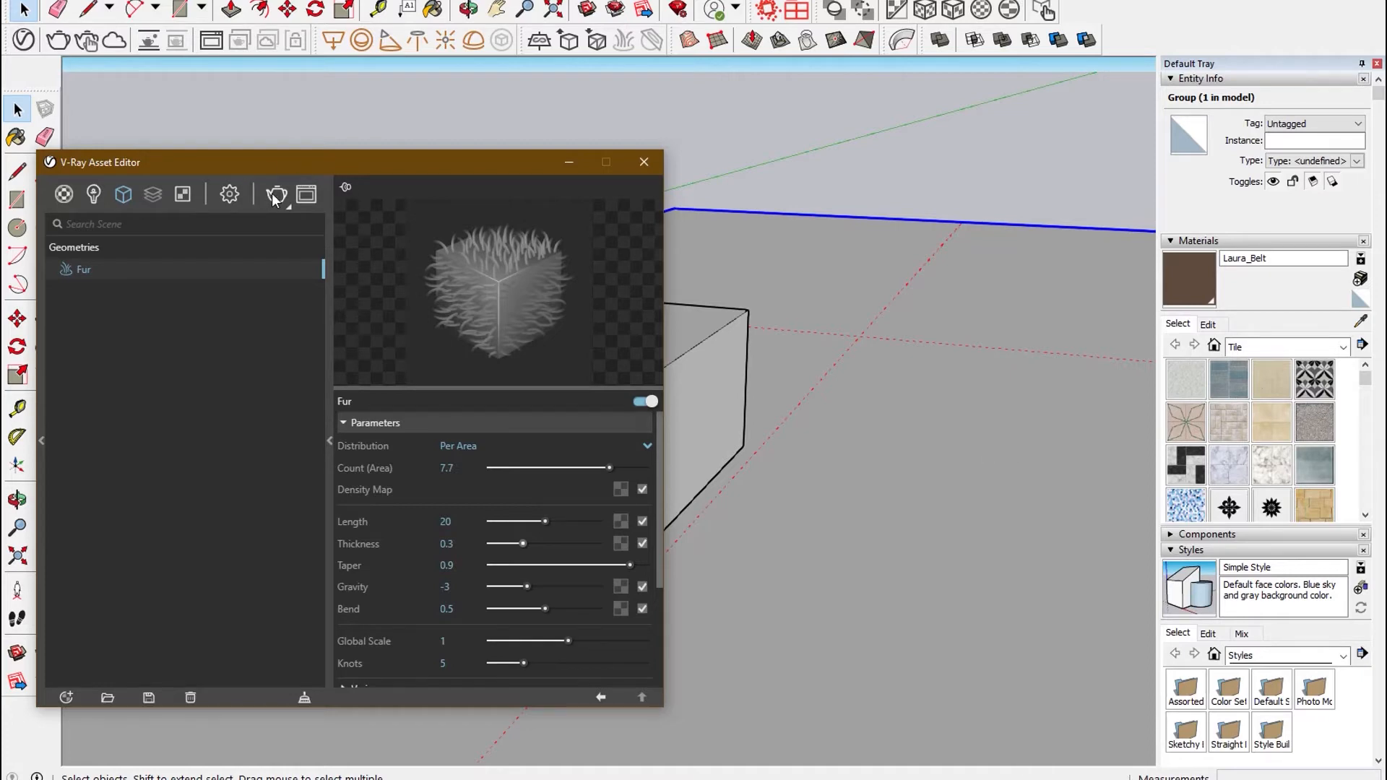
left_click(276, 194)
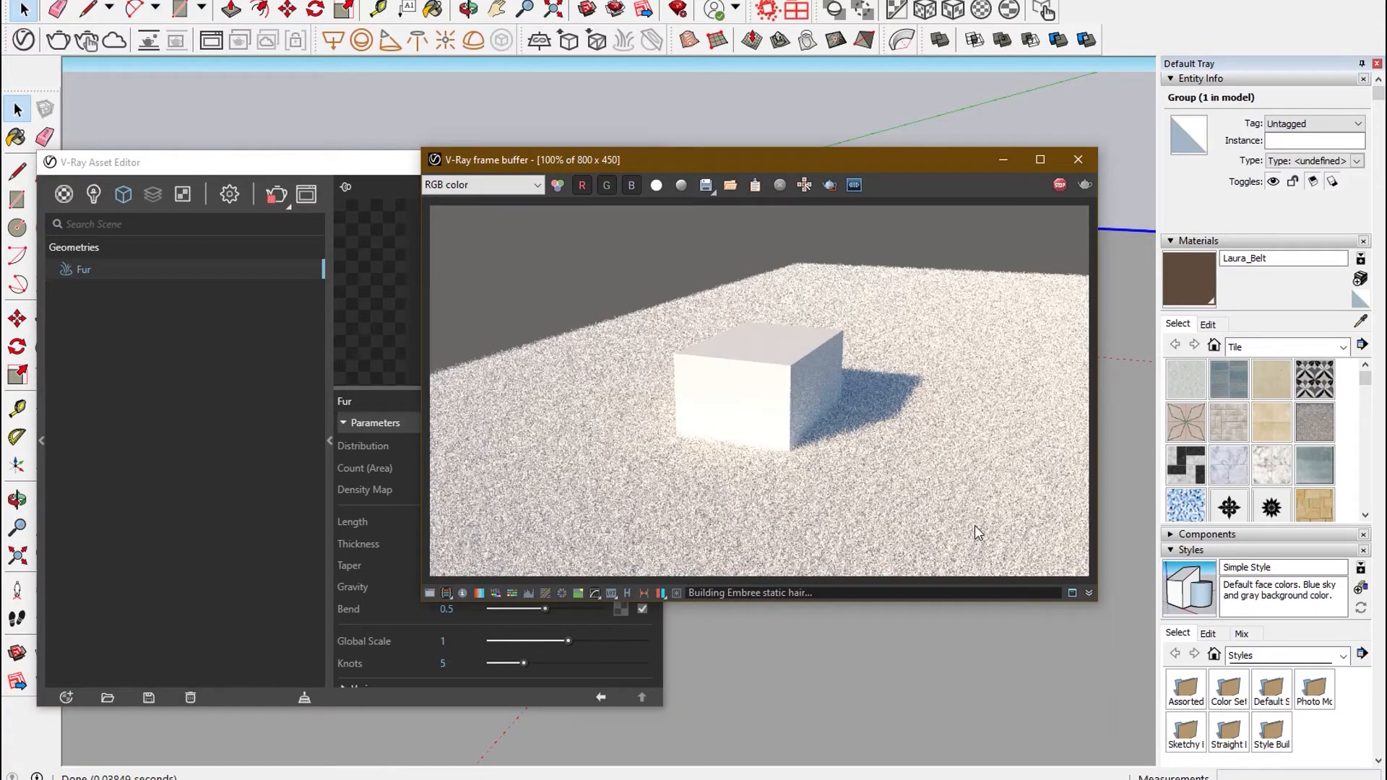
mouse_move(1059, 185)
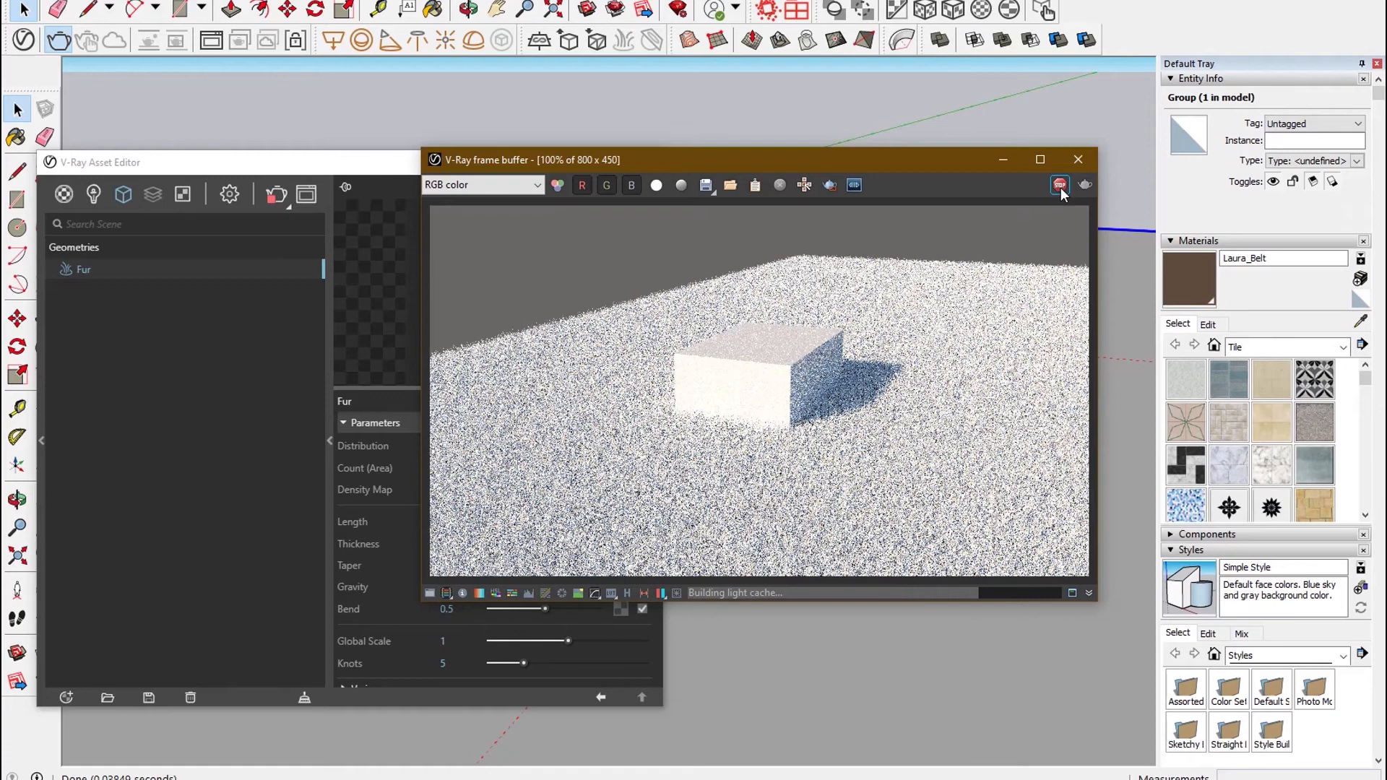
Stop the longer, thicker fur render and close the frame buffer.
left_click(1077, 159)
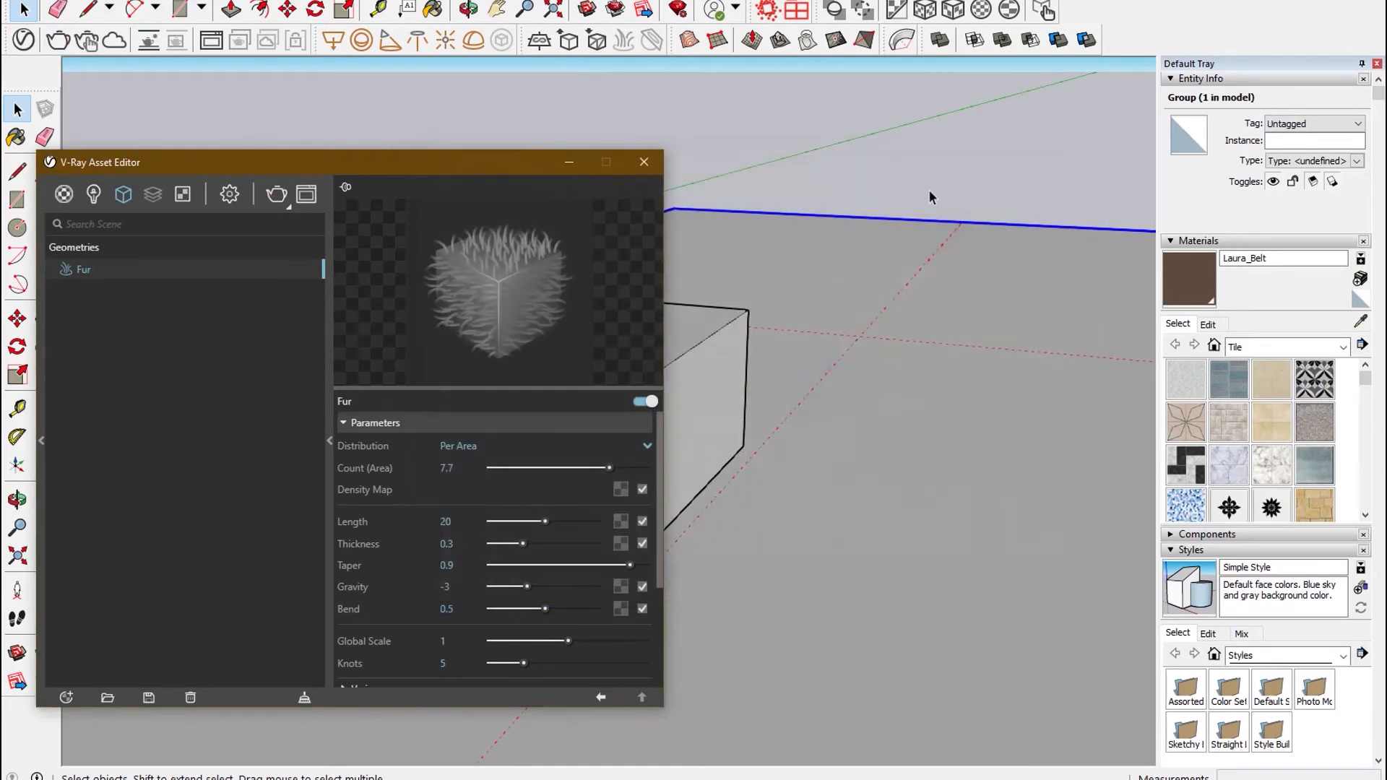
mouse_move(573, 445)
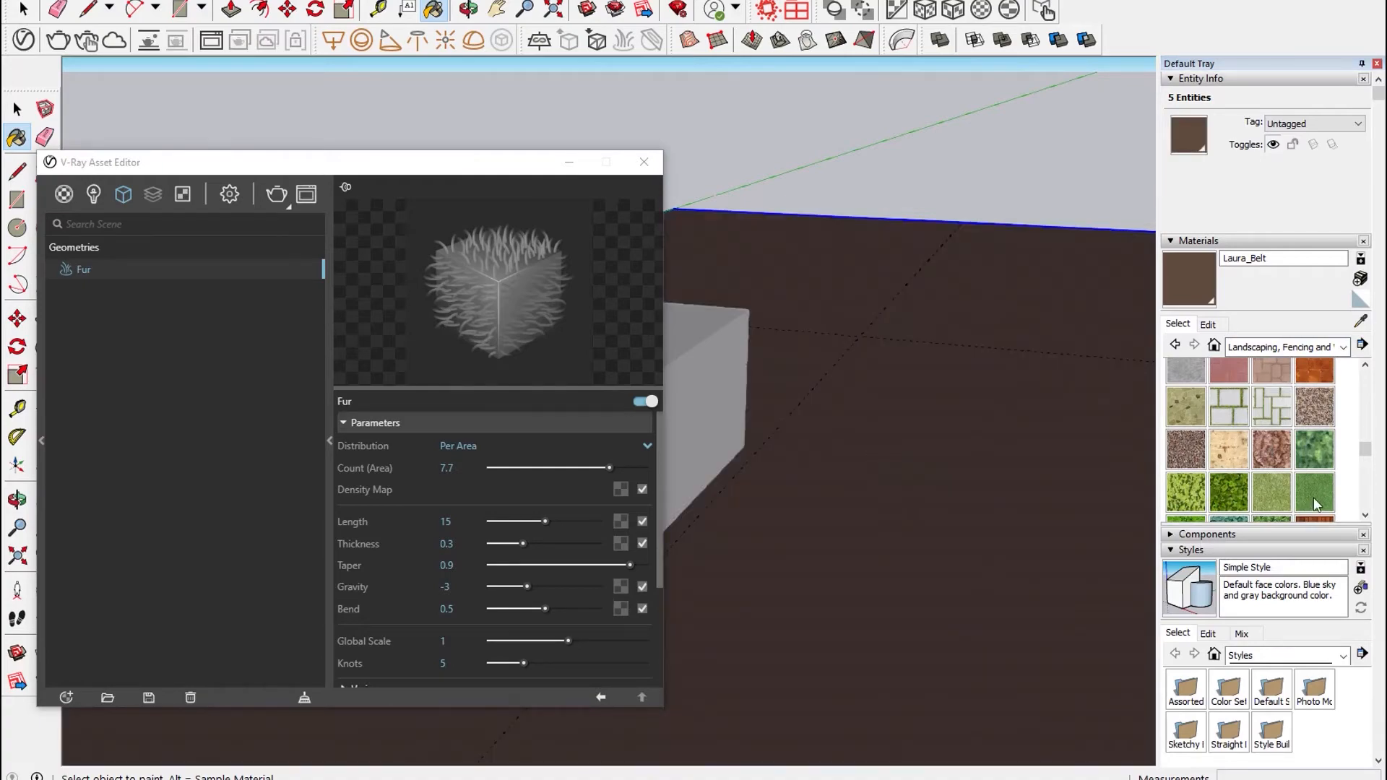
Paint the ground surface with the Vegetation Grass material.
left_click(923, 482)
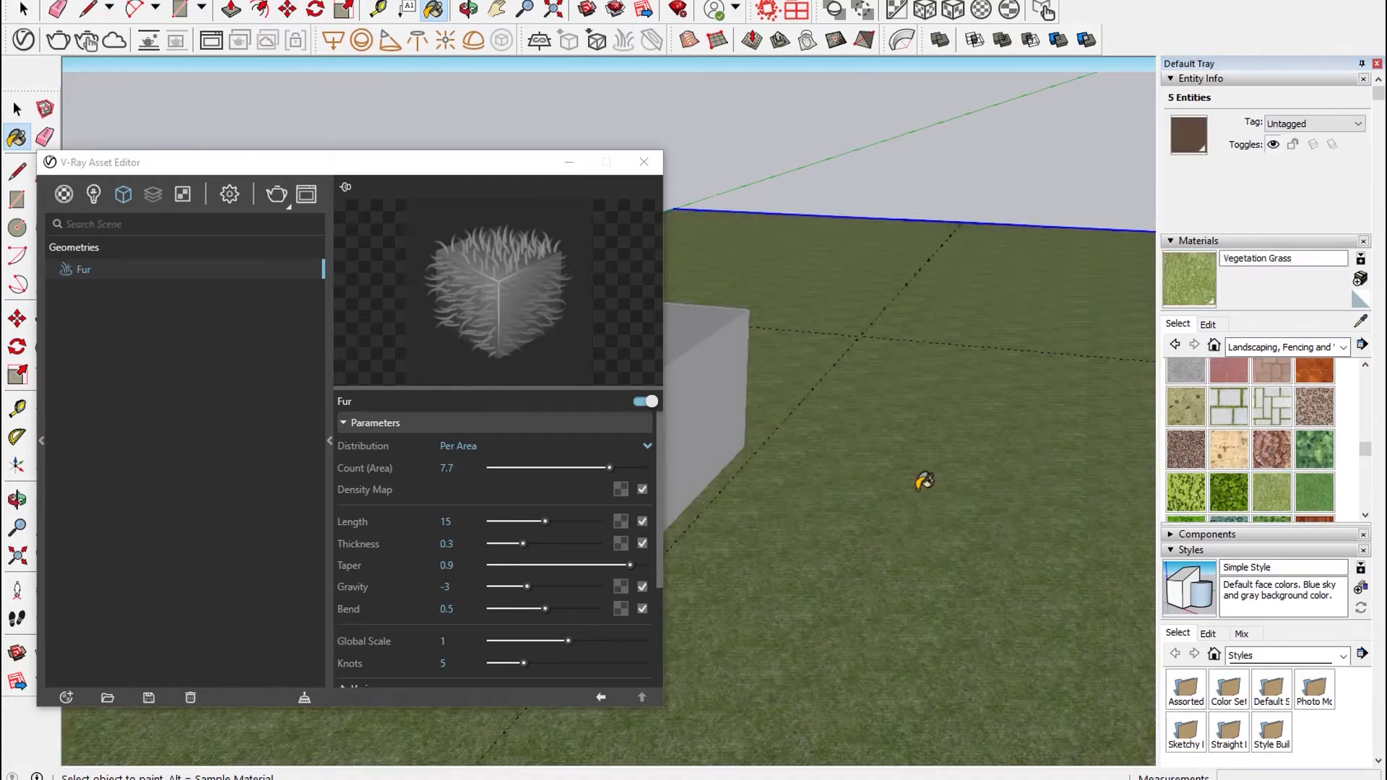
mouse_move(276, 194)
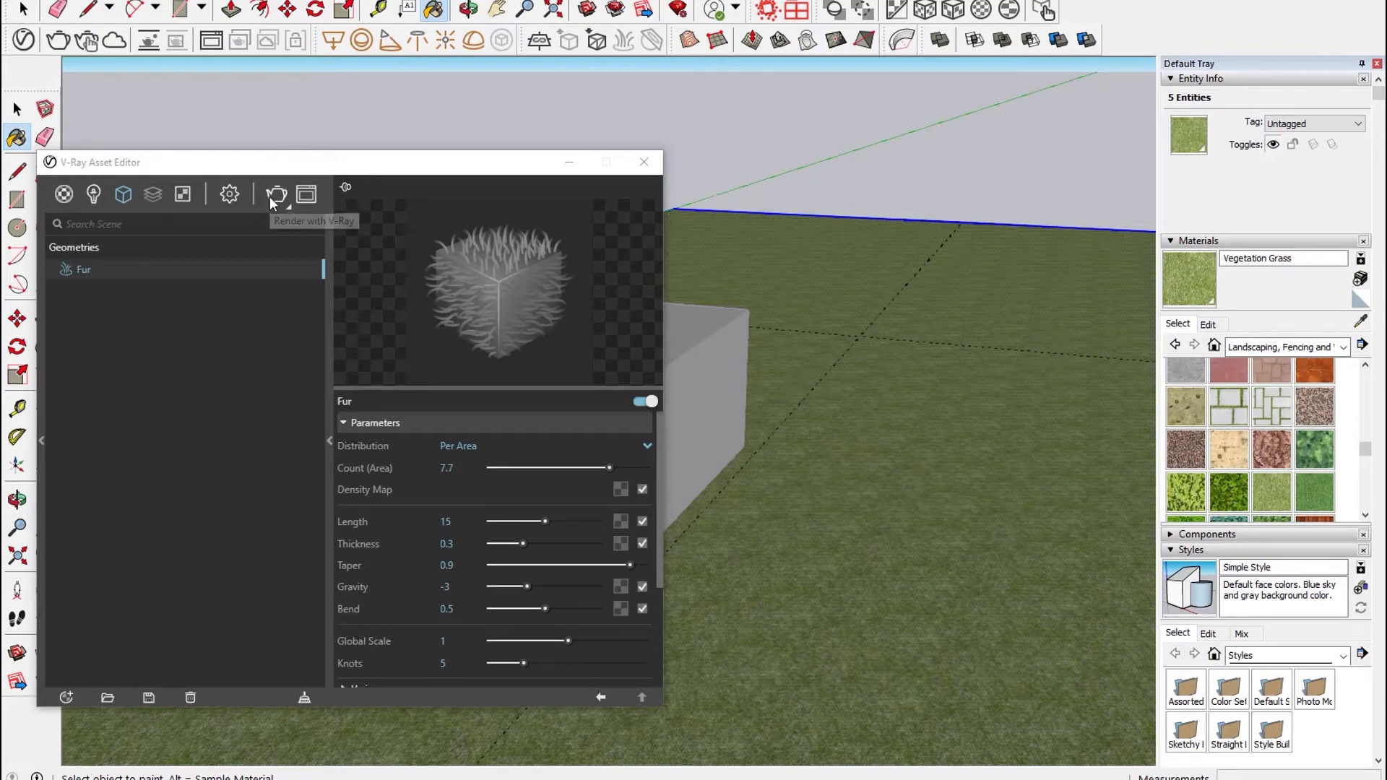
Render the green grass around the white box, stop it and close the frame buffer.
left_click(277, 194)
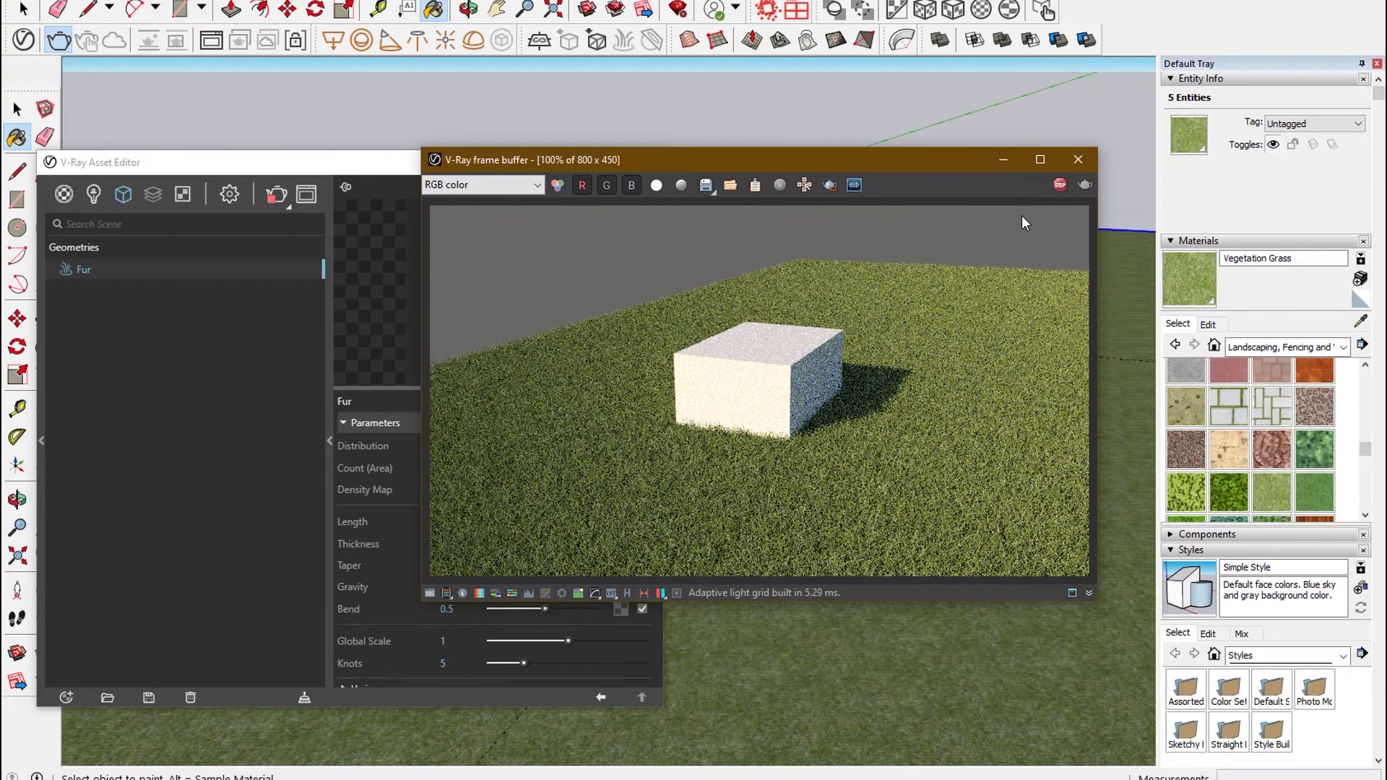
left_click(1059, 185)
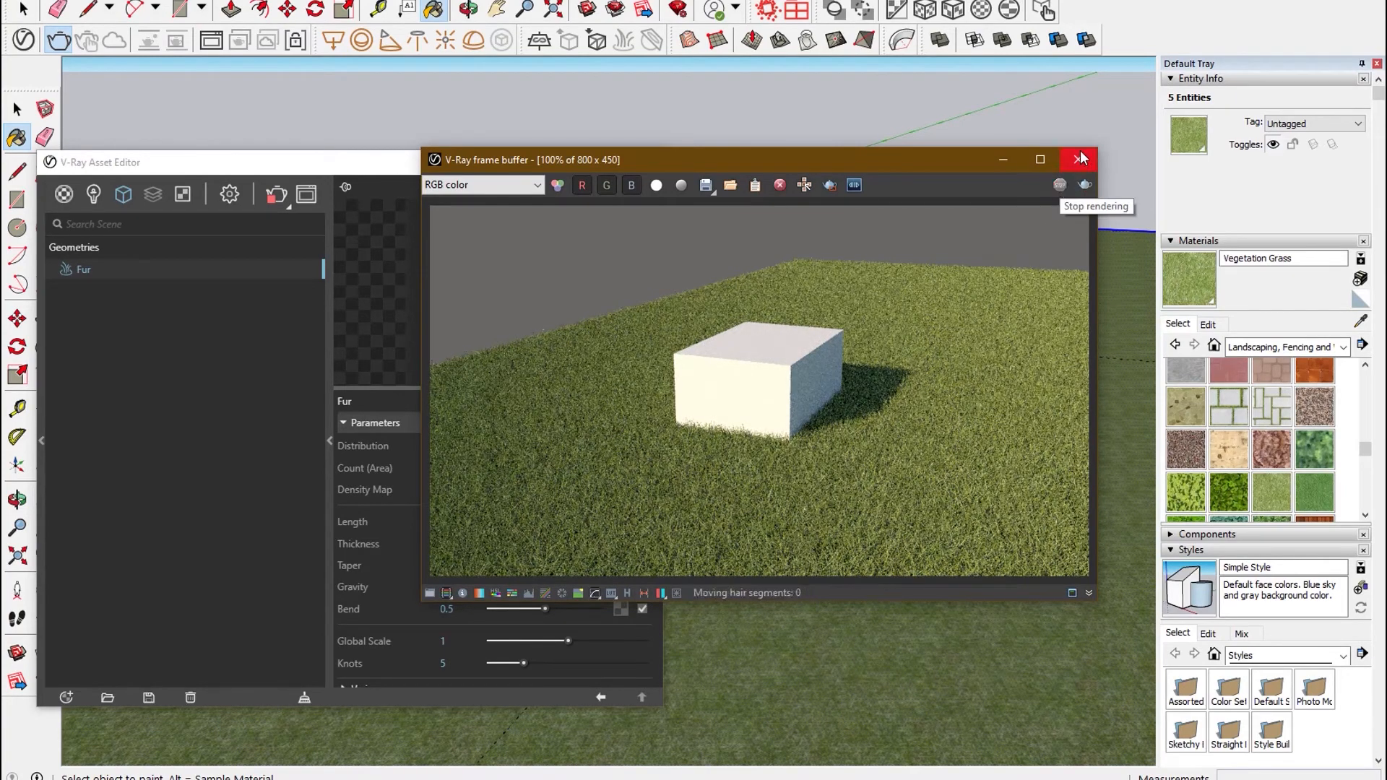
left_click(1080, 159)
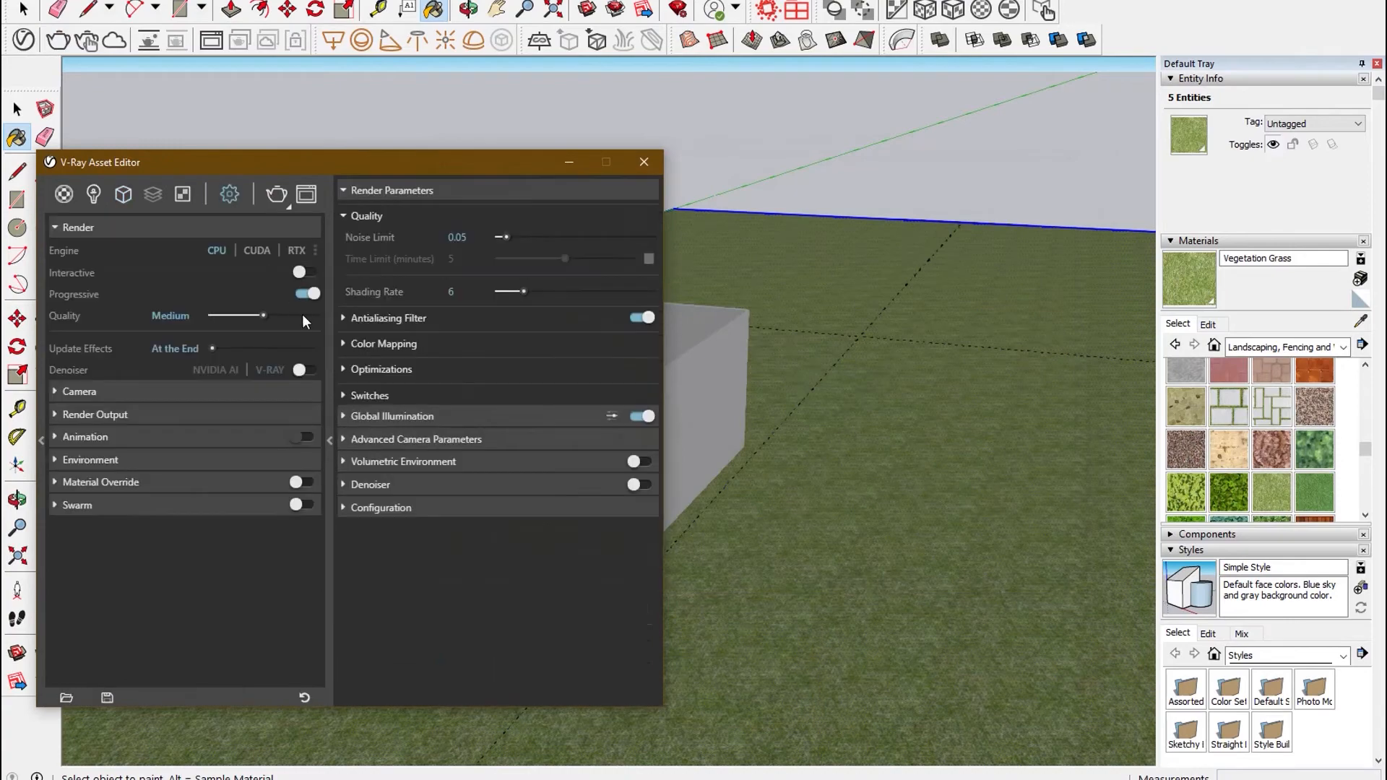
Switch off progressive rendering in V-Ray Settings to use bucket rendering.
left_click(275, 194)
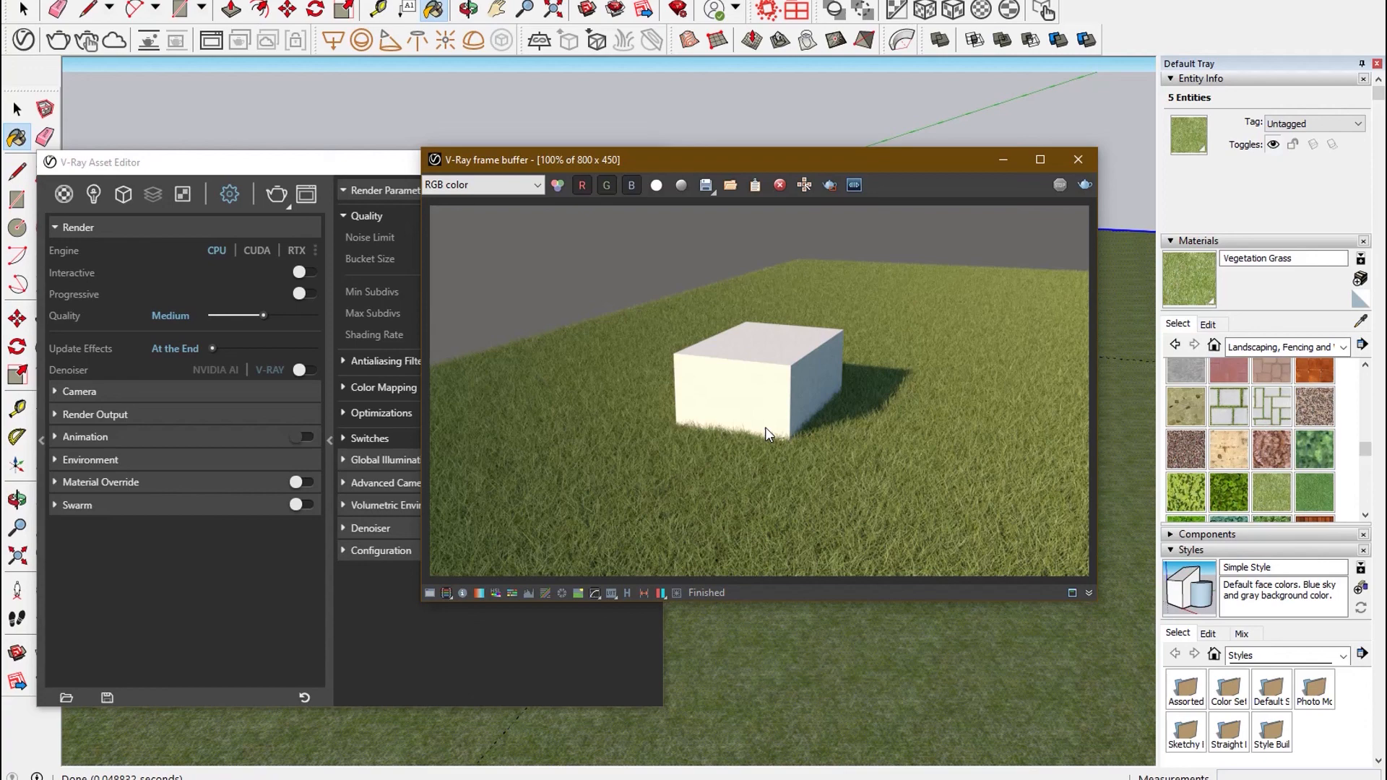
mouse_move(978, 297)
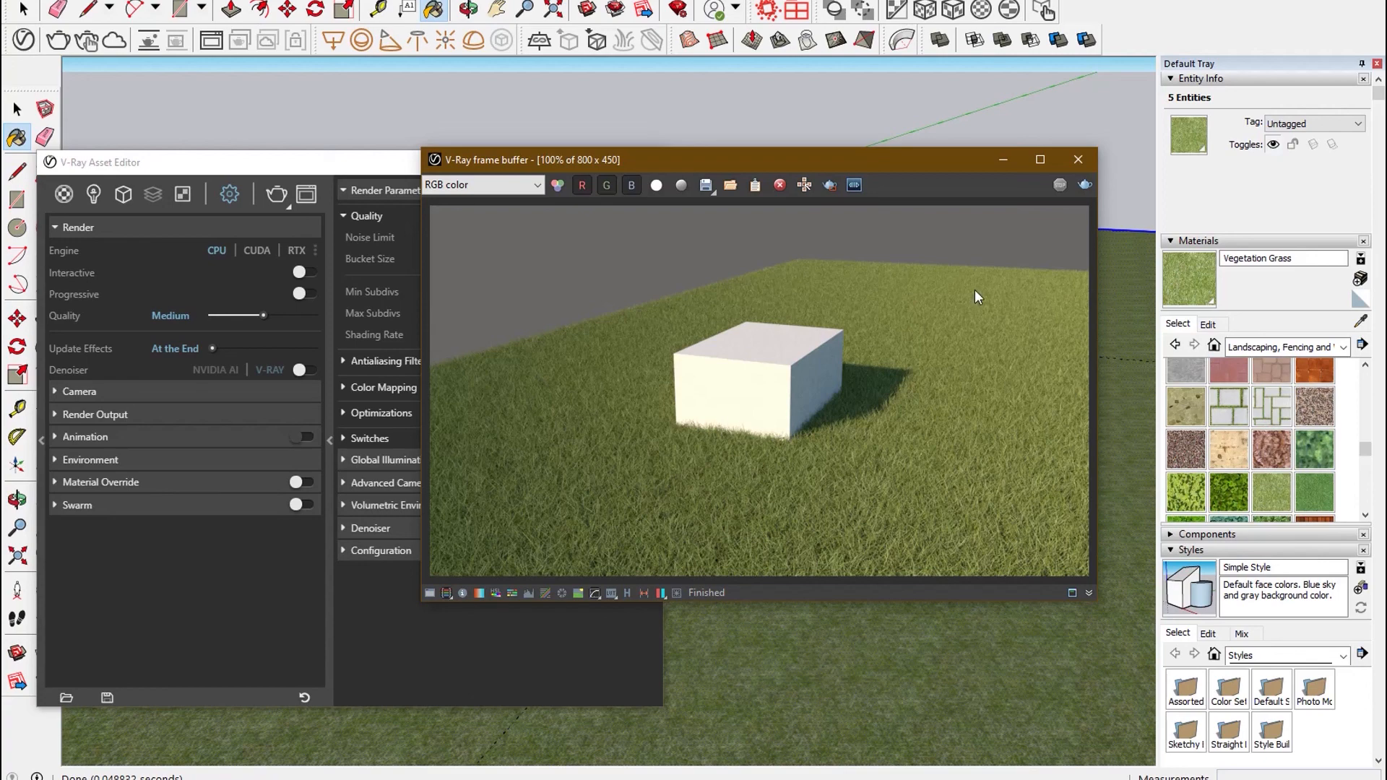